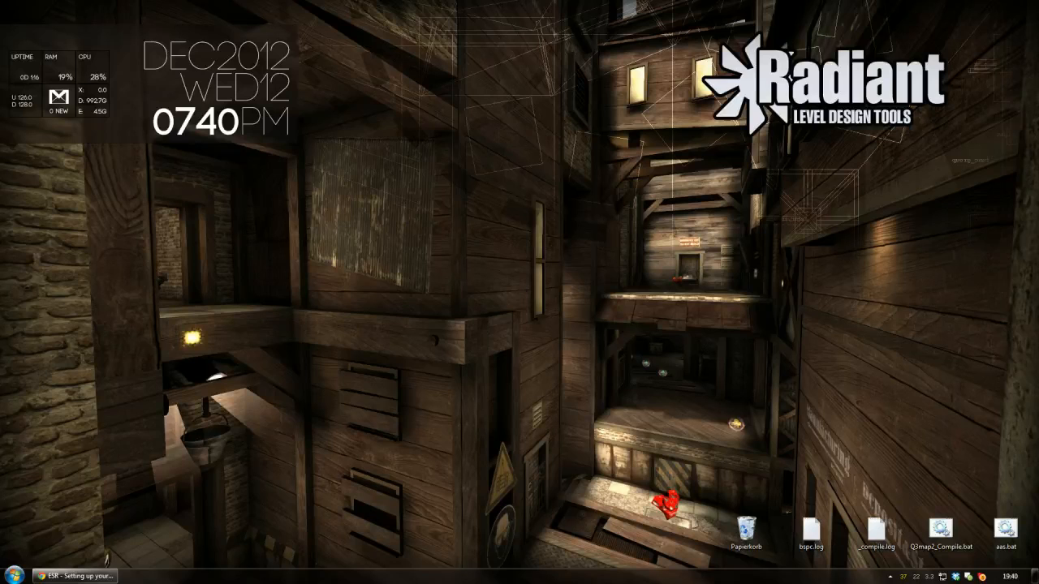
Review the mapping setup guide article, then return to the desktop.
left_click(73, 576)
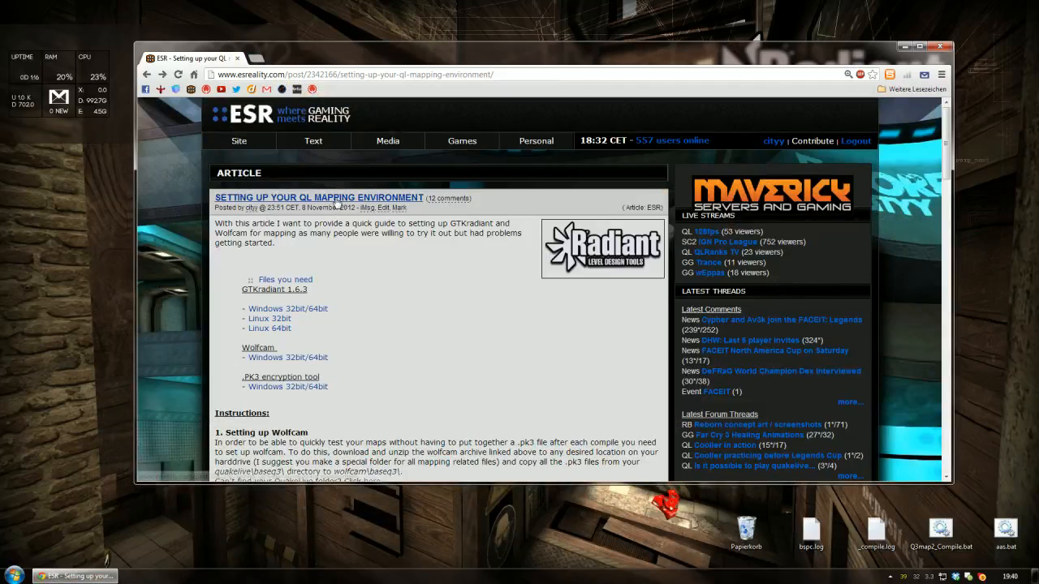
scroll("down", 3)
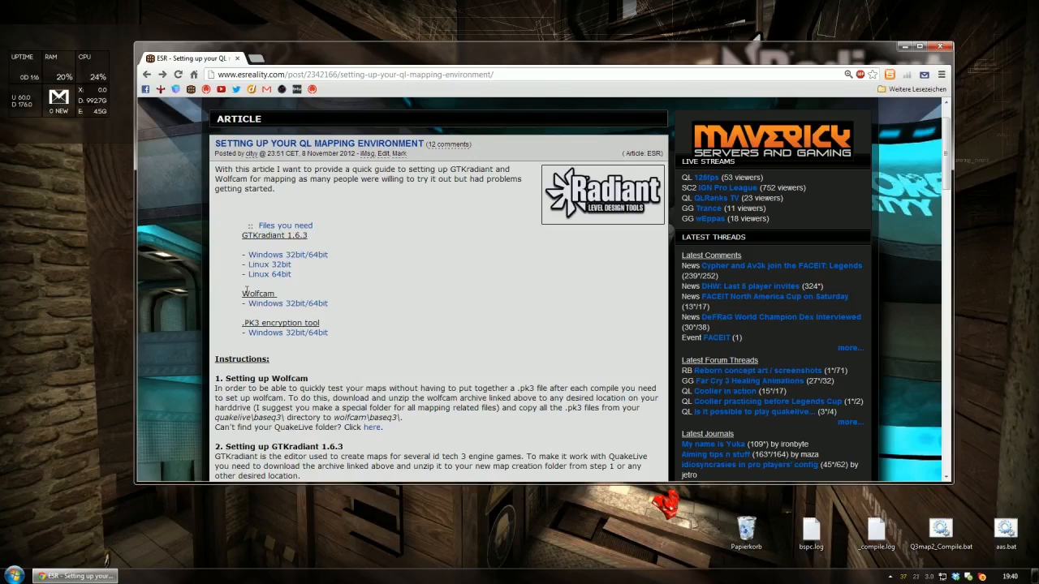
mouse_move(406, 296)
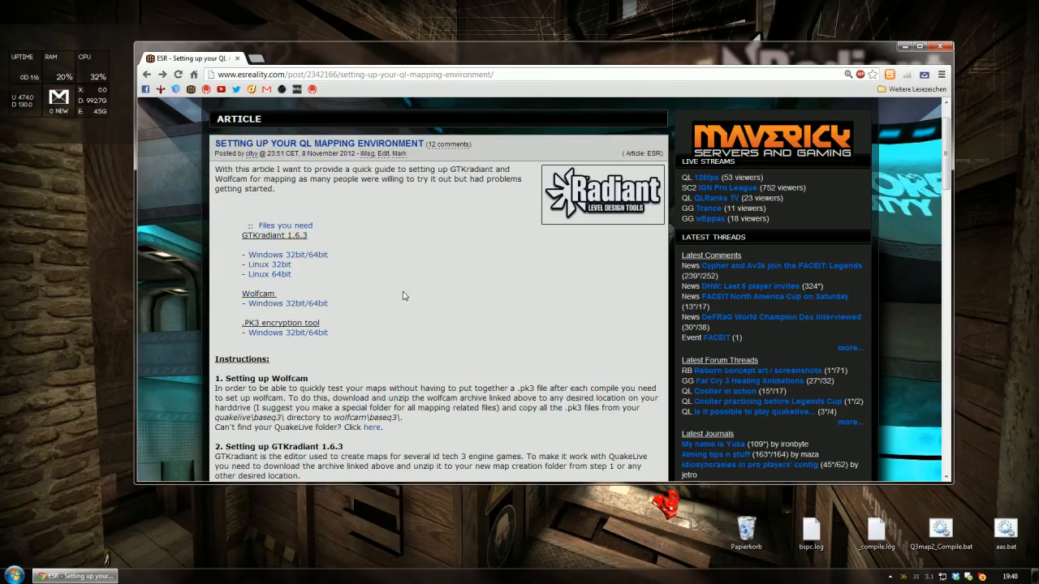
mouse_move(387, 304)
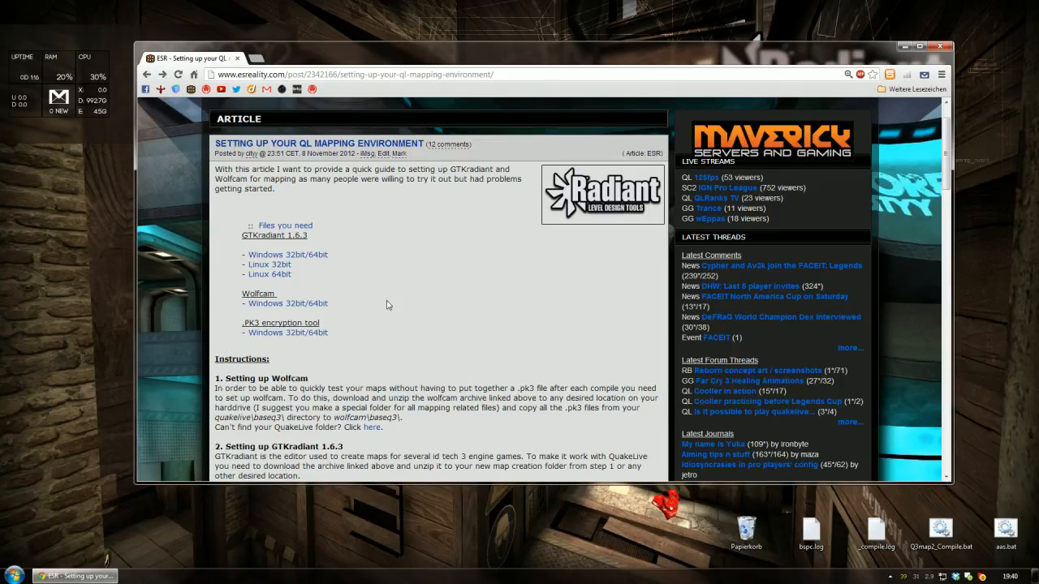
left_click(919, 46)
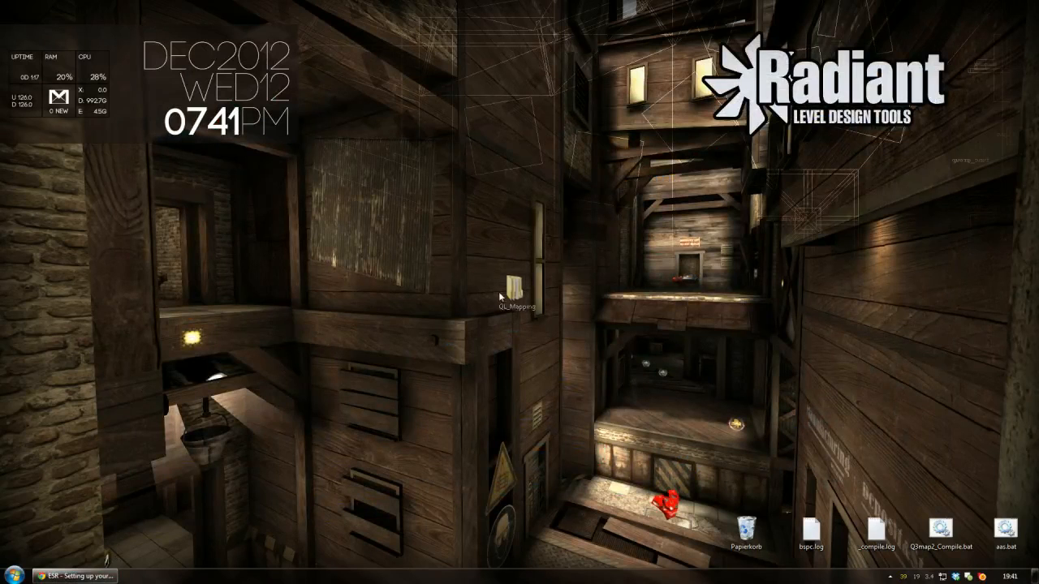
Browse from the QL_Mapping folder into wolfcamql8.2's empty baseq3 folder.
left_click(490, 307)
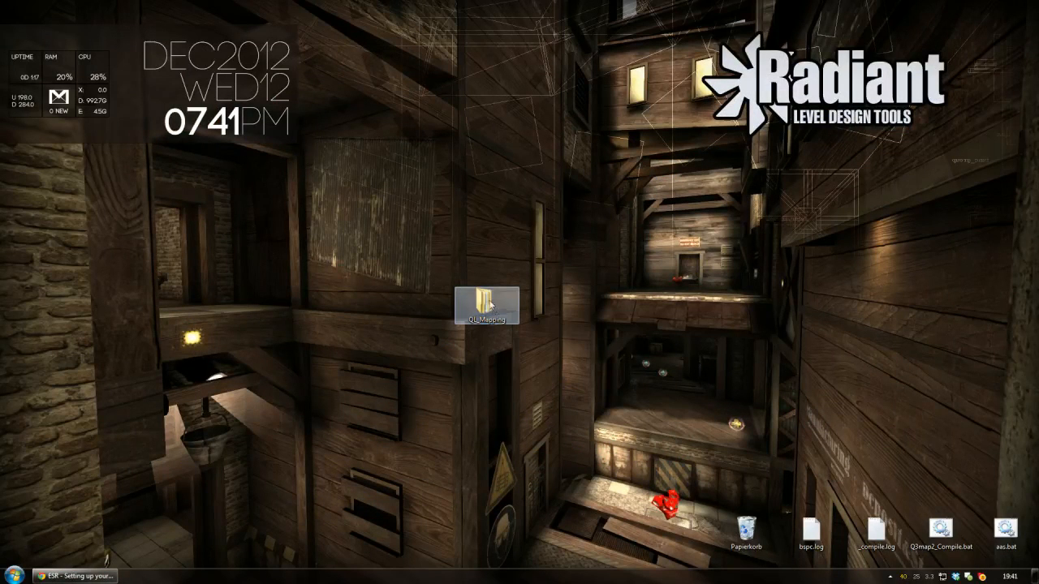
double_click(487, 296)
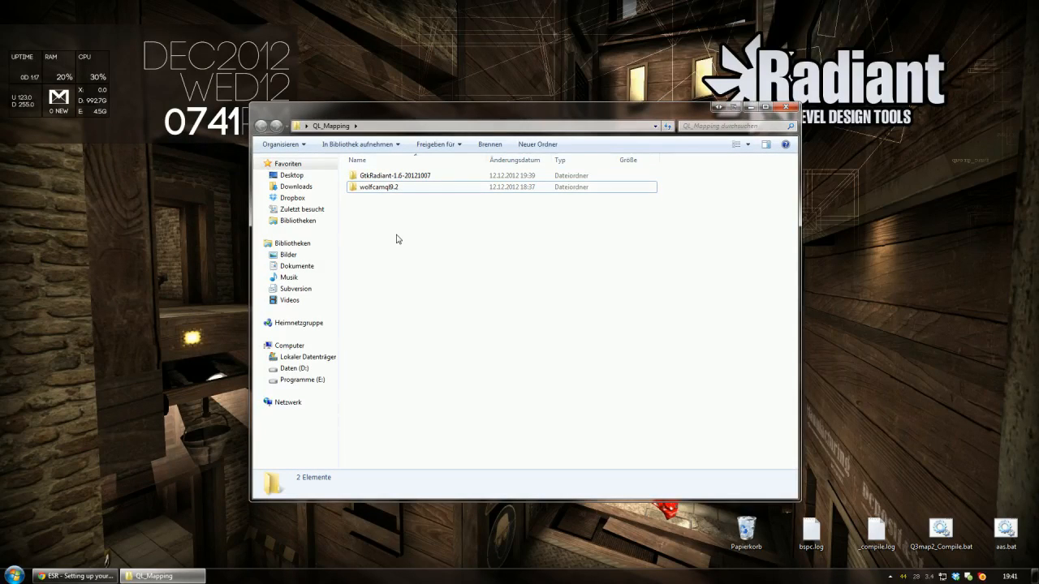
double_click(379, 187)
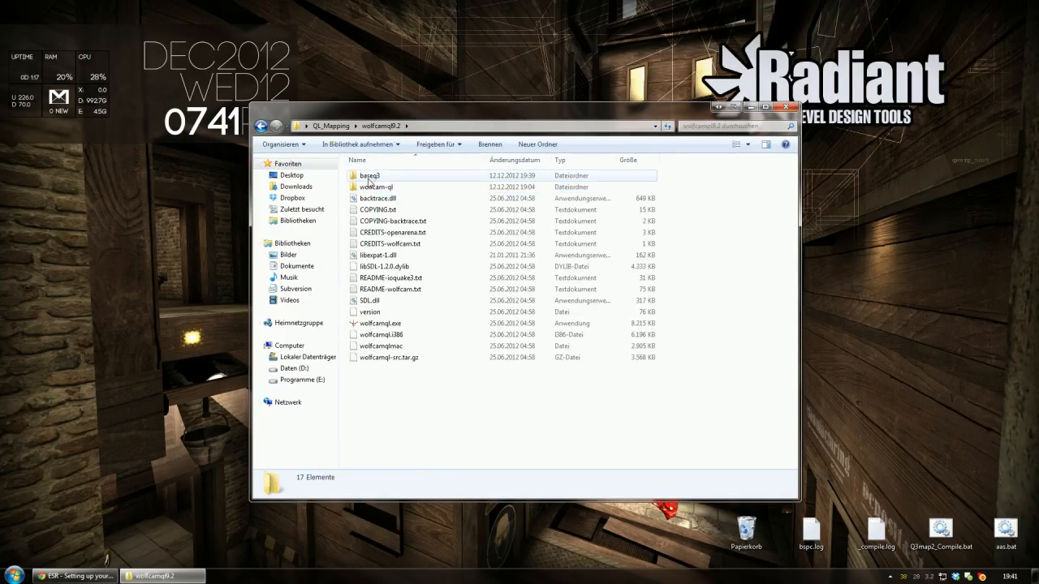
double_click(371, 175)
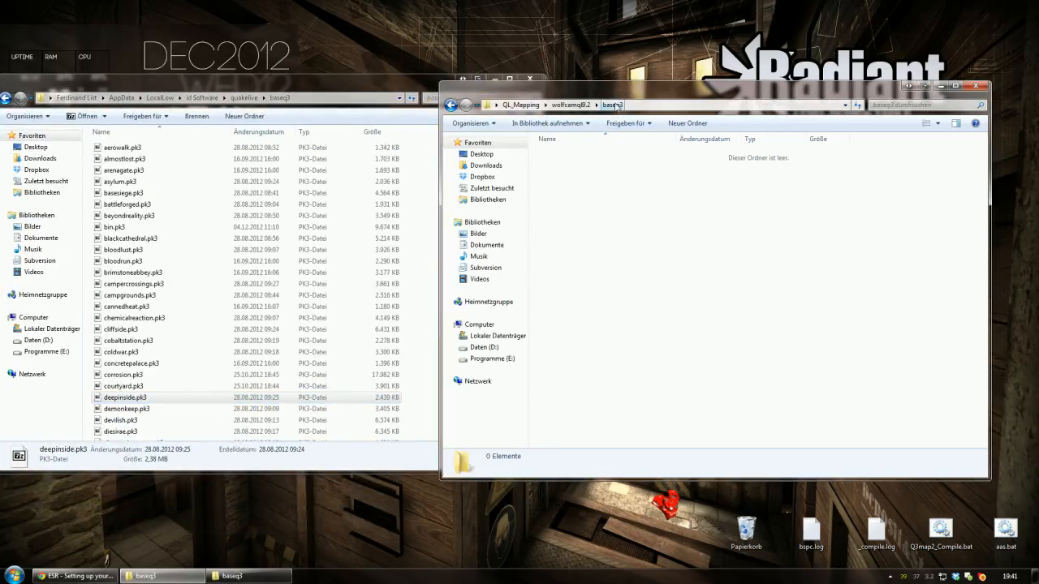
Select every pk3 file in Quake Live's baseq3 folder with Ctrl+A.
left_click(133, 273)
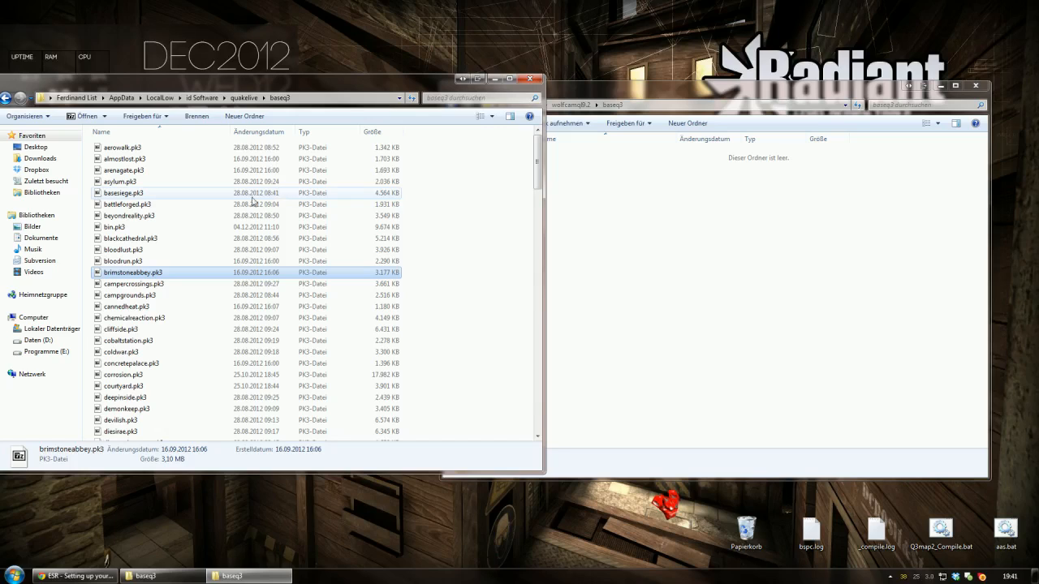
mouse_move(221, 264)
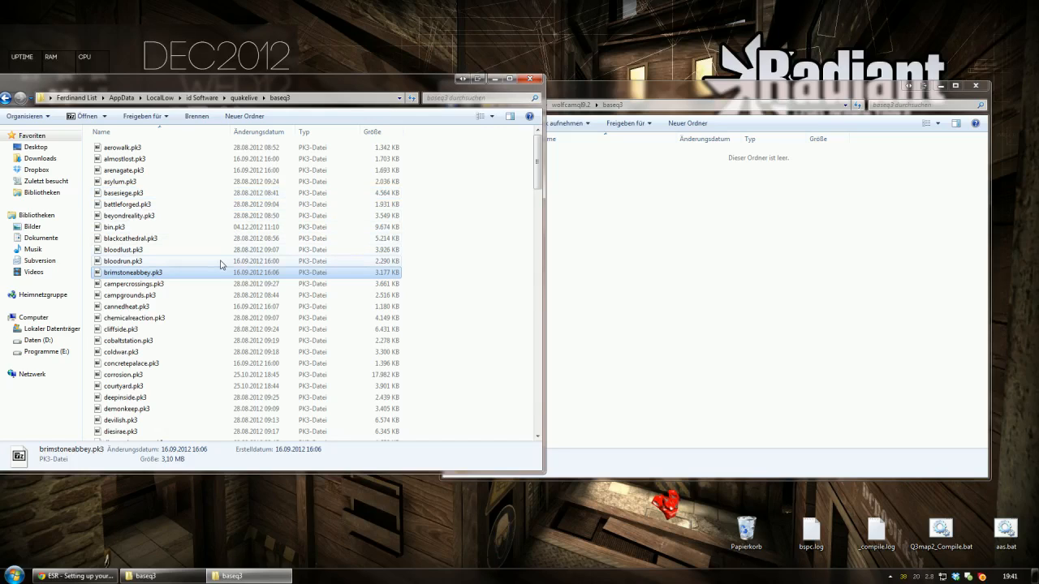
mouse_move(273, 219)
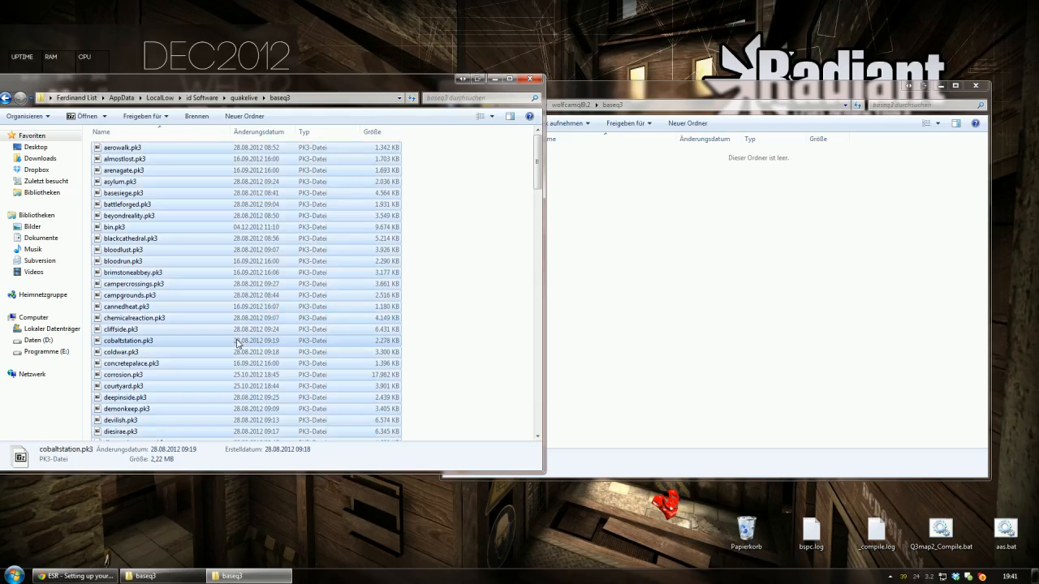
key("ctrl+a")
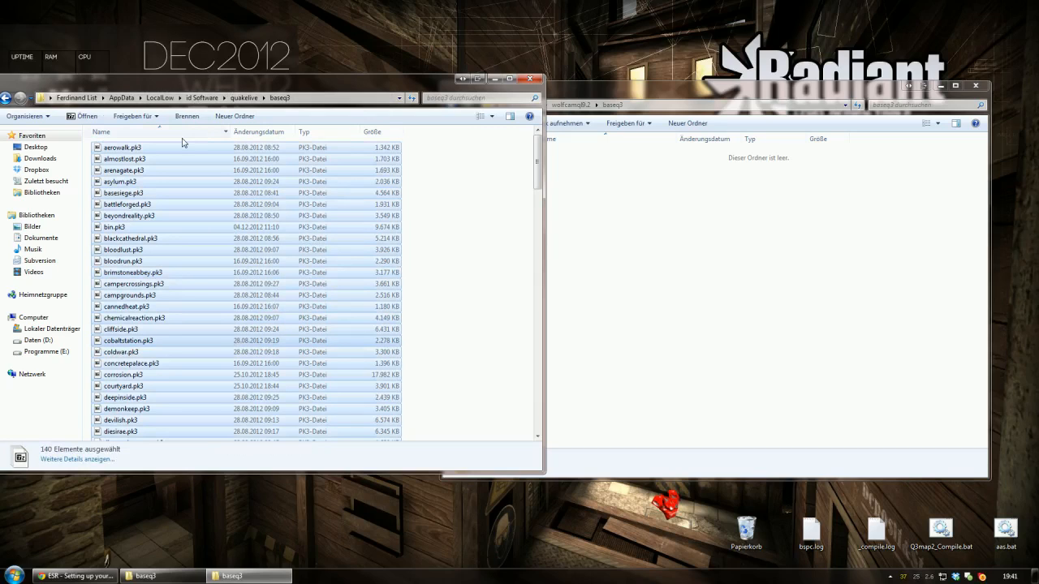
mouse_move(201, 143)
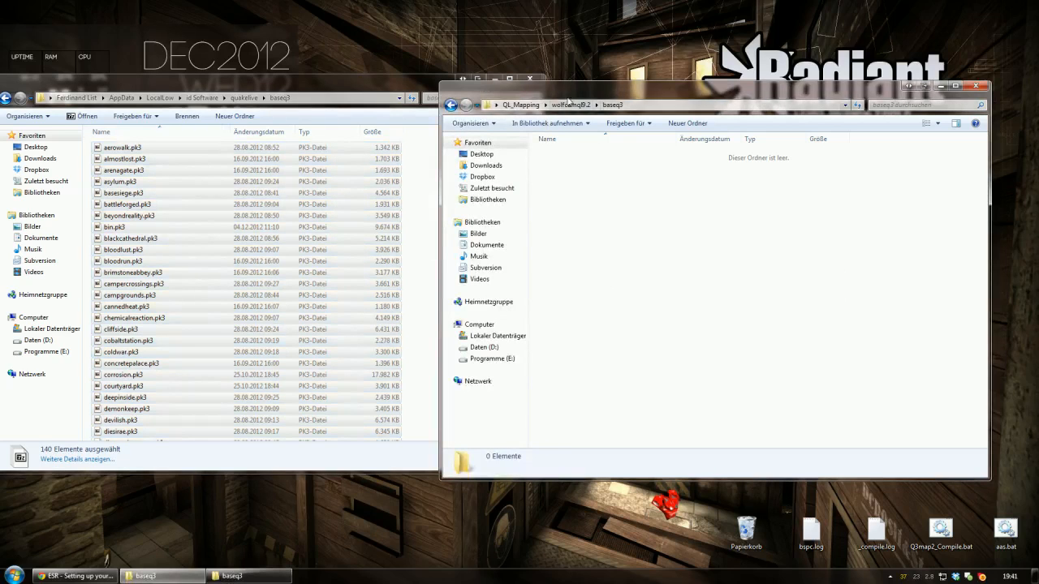
mouse_move(659, 247)
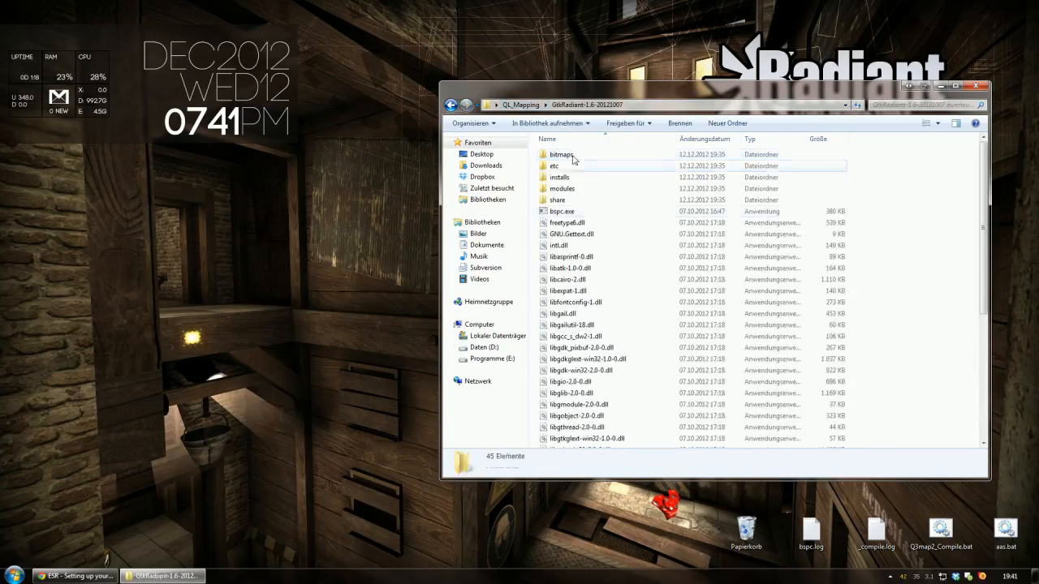
Launch GtkRadiant from radiant.exe in its QL_Mapping folder.
scroll("down", 3)
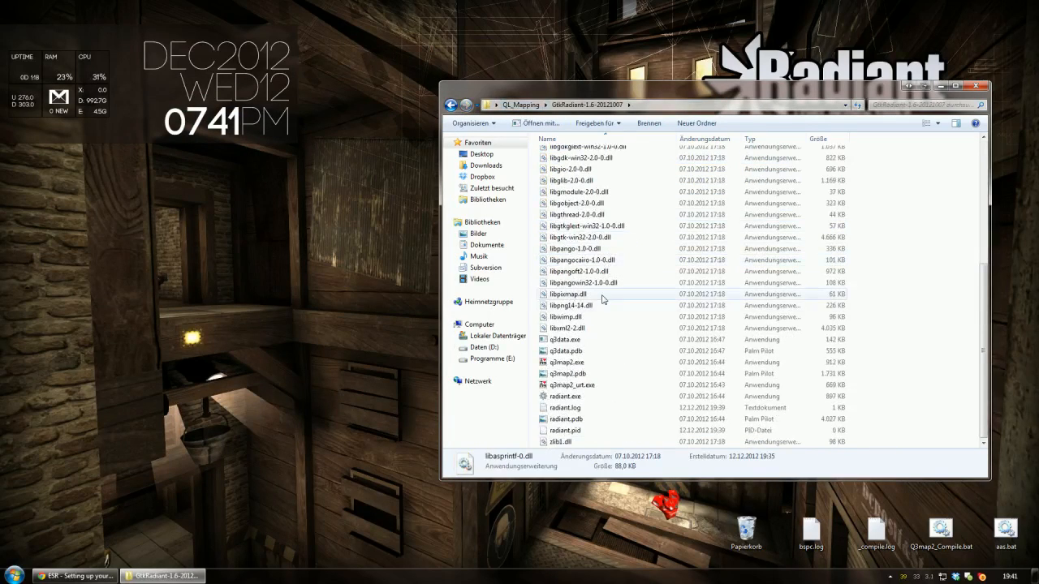
left_click(565, 407)
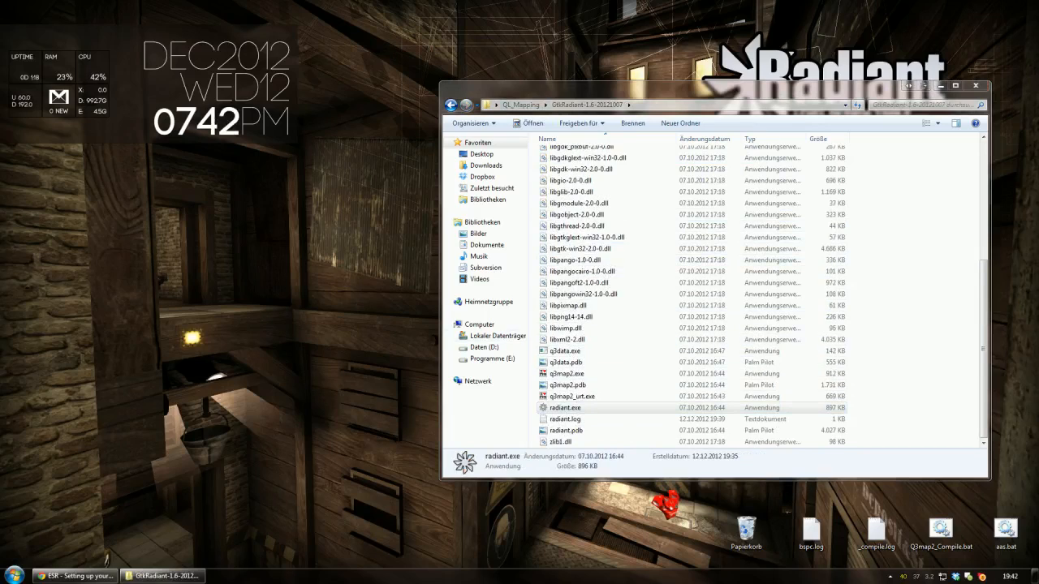
left_click(565, 408)
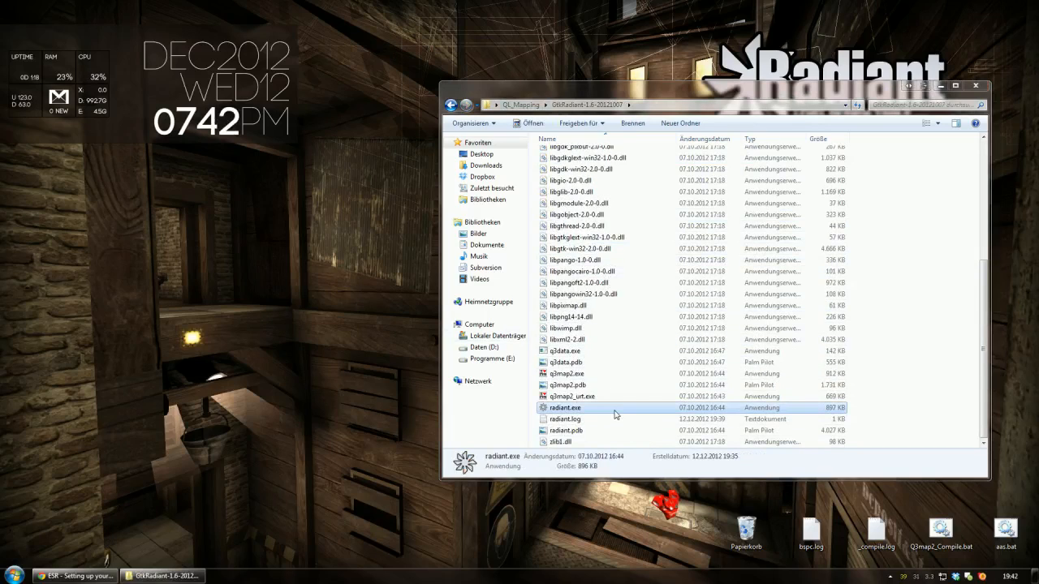
double_click(565, 407)
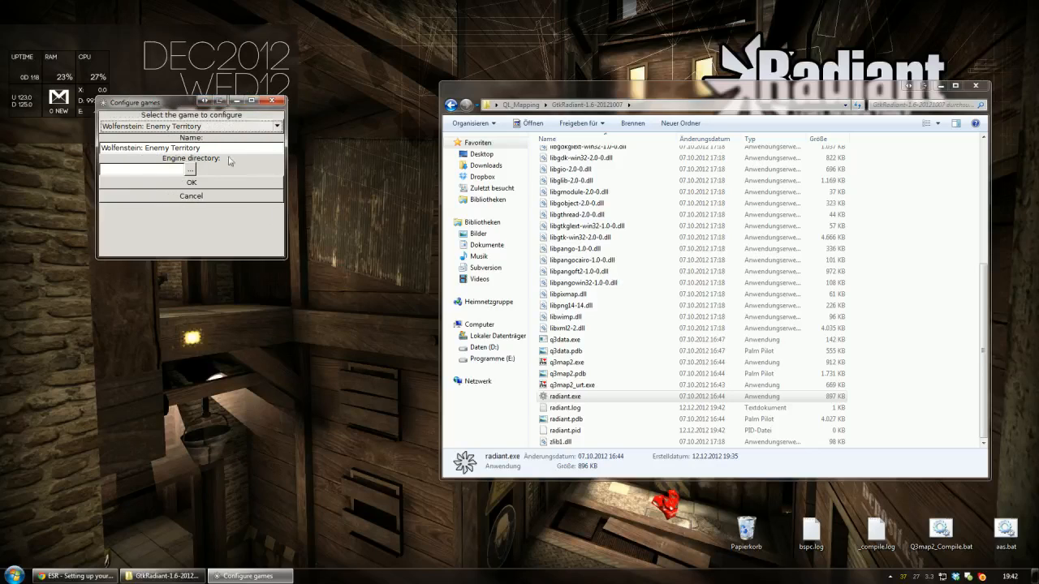
In the Configure games window, choose Quake Live as the game.
left_click_drag(192, 102, 313, 175)
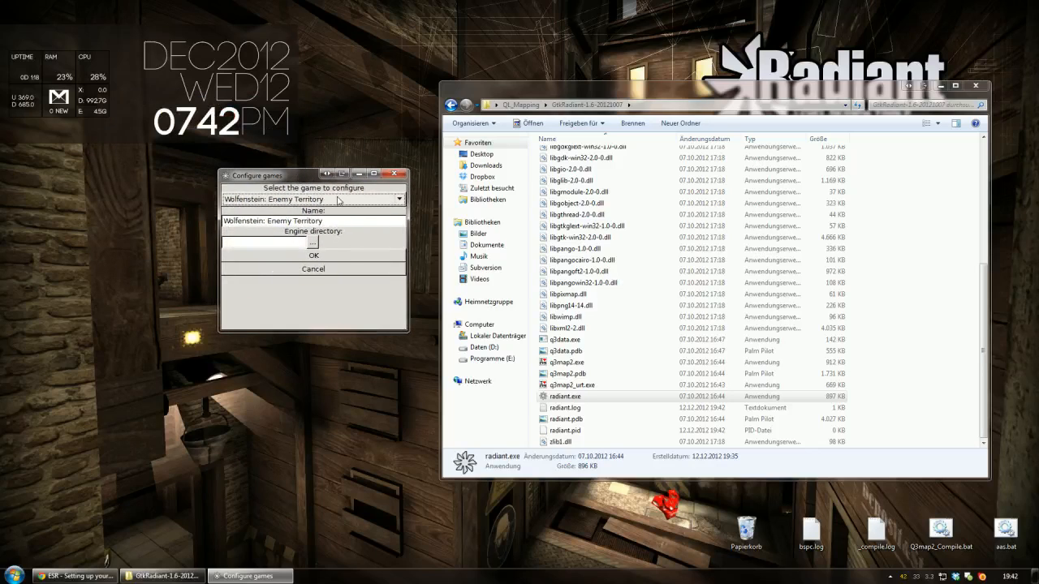
left_click(398, 200)
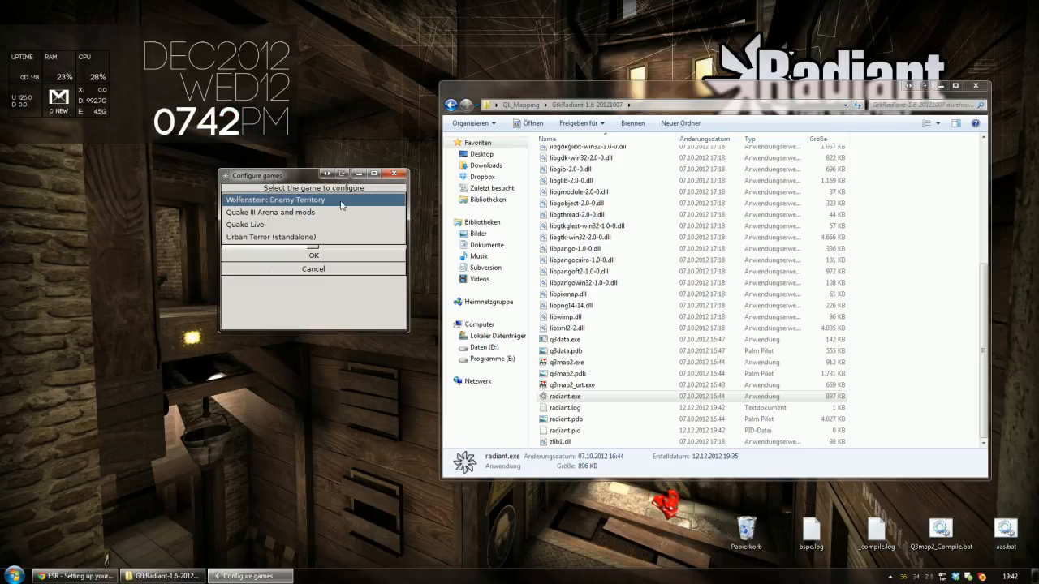
left_click(243, 221)
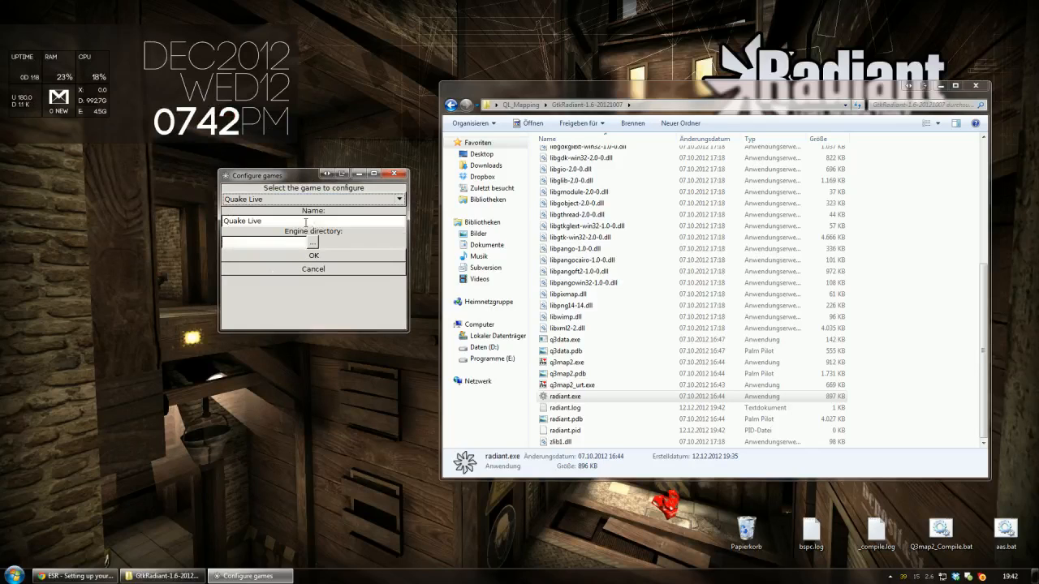
mouse_move(370, 248)
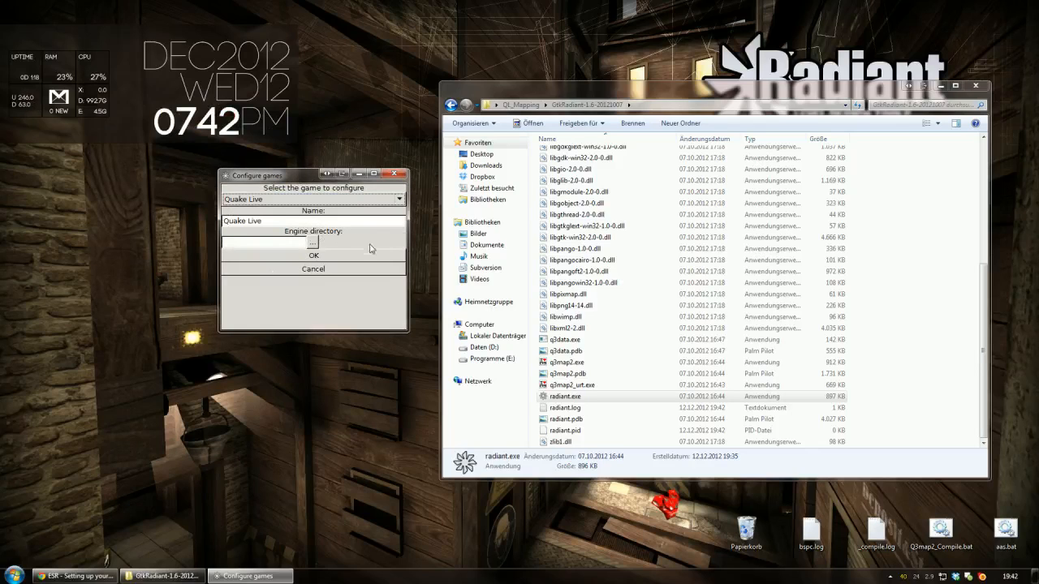
Browse to QL_Mapping and accept wolfcamql8.2 as Quake Live's engine directory.
left_click(312, 242)
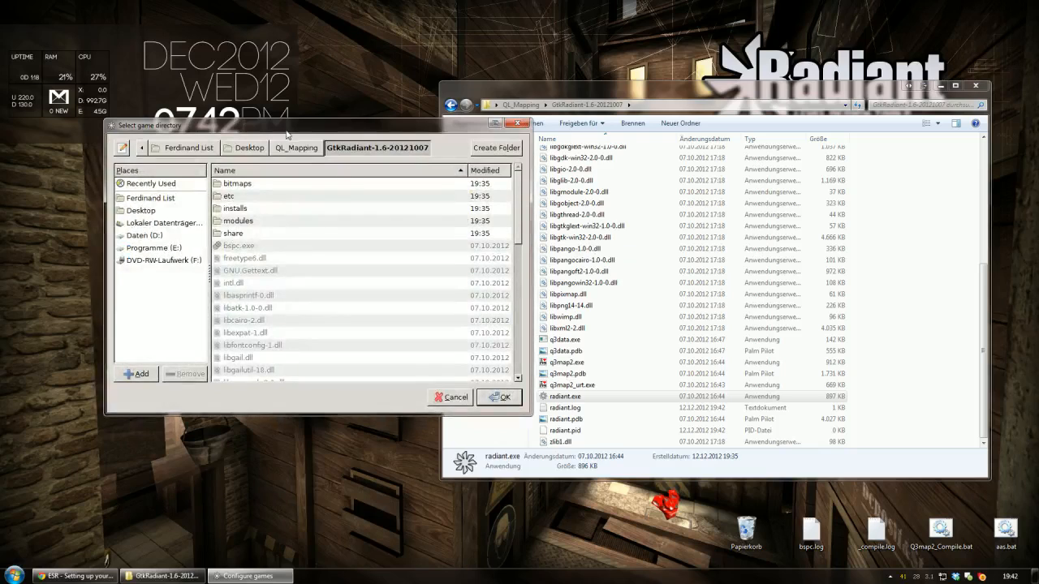
left_click(295, 146)
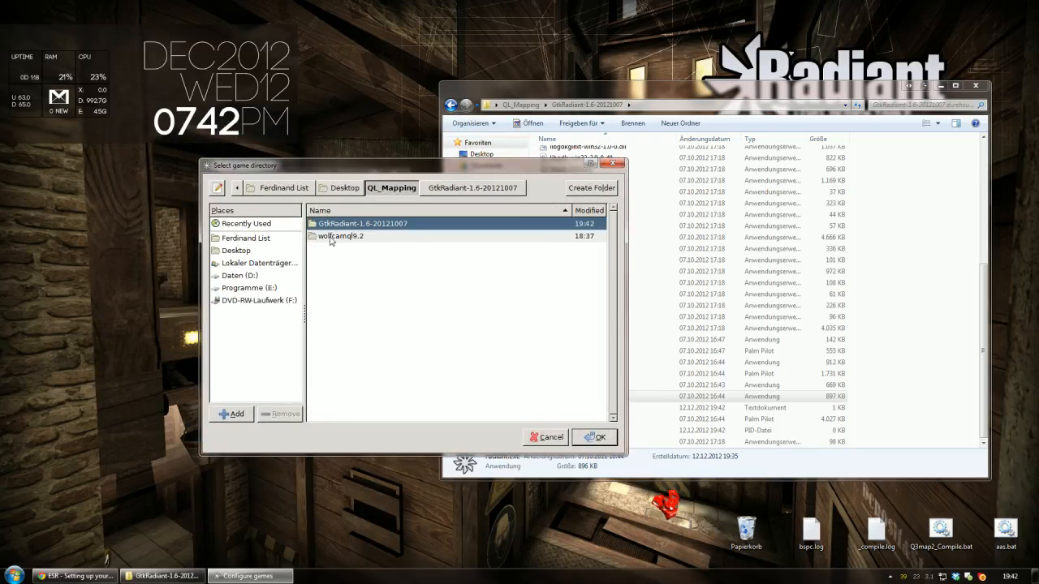
double_click(340, 235)
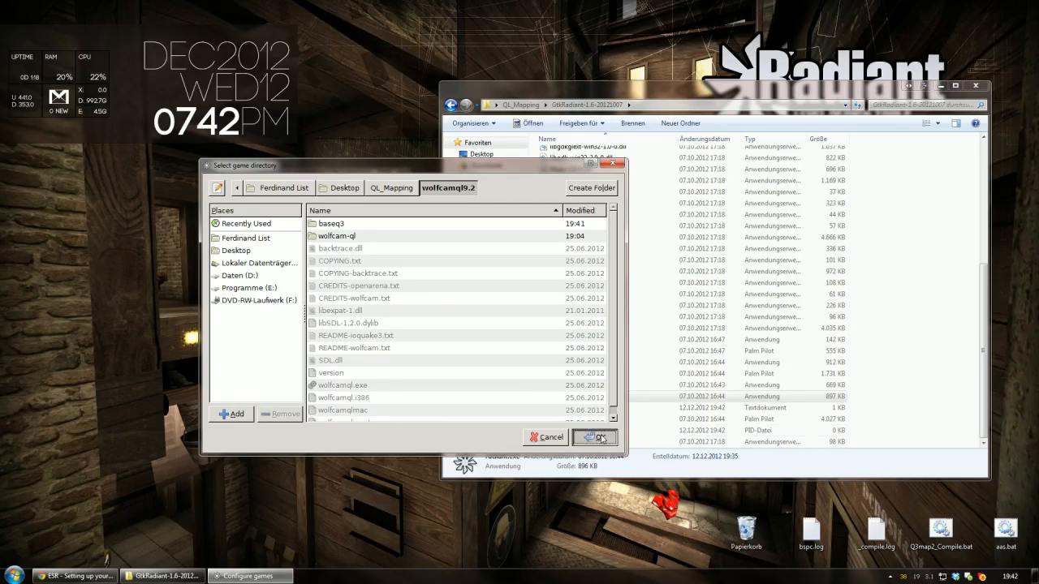
left_click(594, 437)
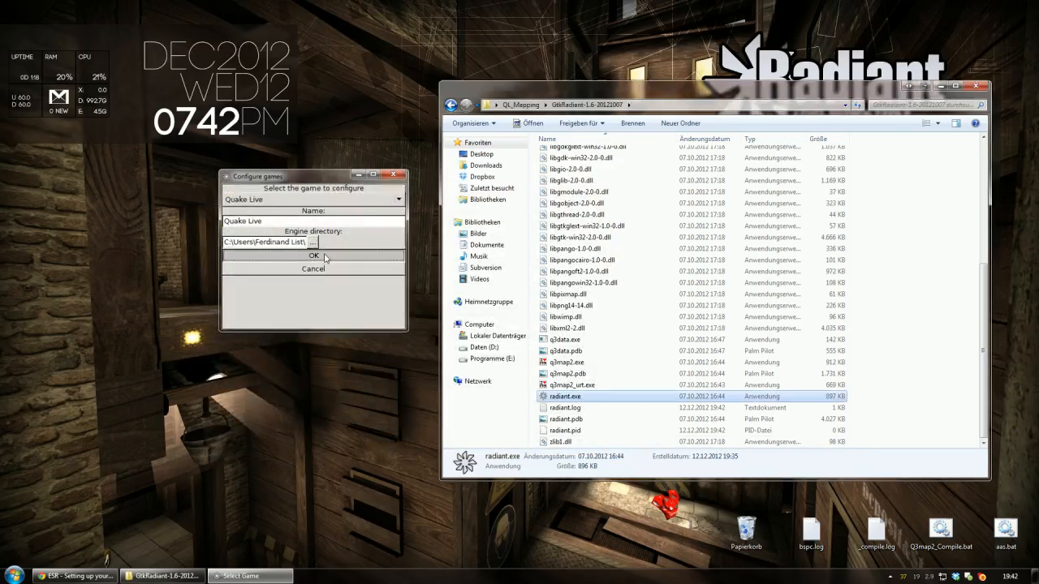
Confirm the Quake Live configuration and enable auto-loading it on startup.
left_click(313, 257)
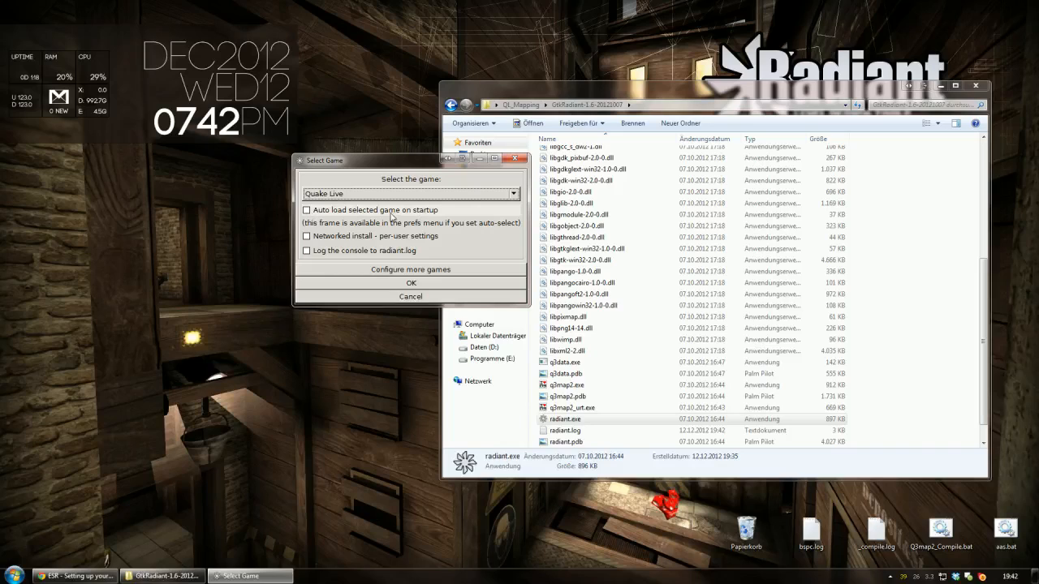
left_click(307, 209)
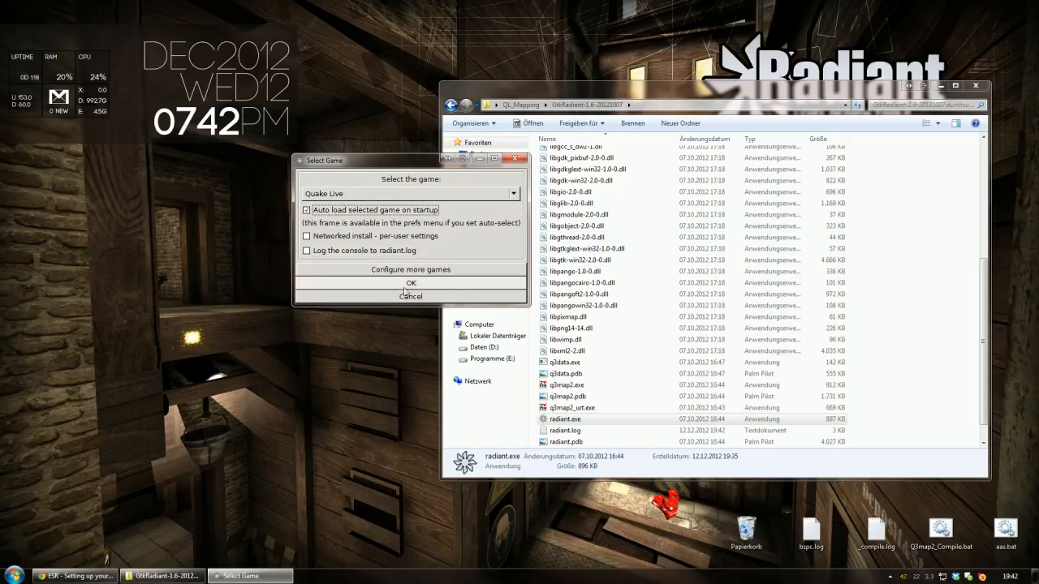
mouse_move(401, 284)
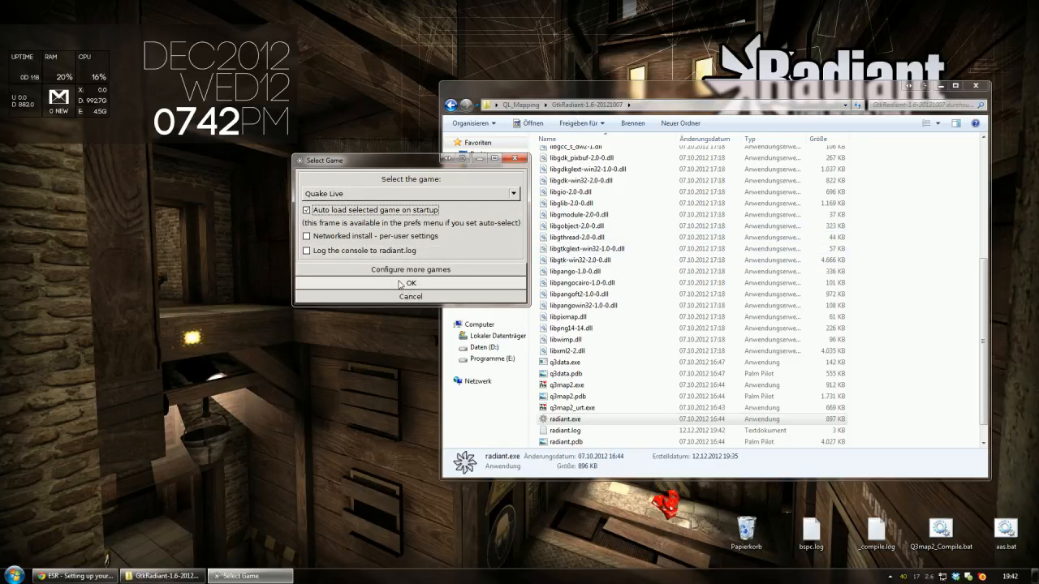
Launch radiant.exe so the editor opens a new empty map.
left_click(409, 282)
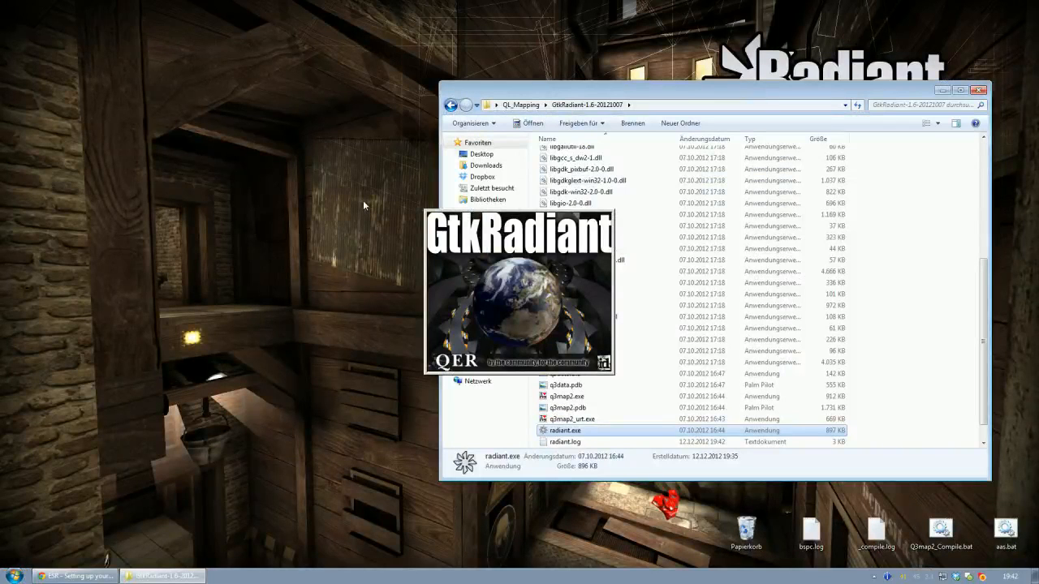
double_click(565, 430)
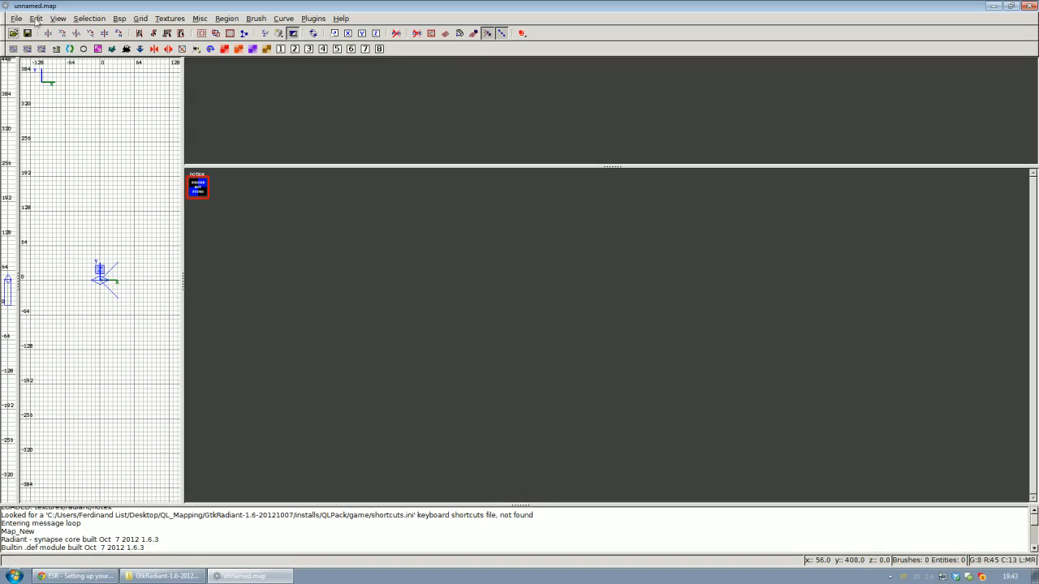
In Edit > Preferences > Interface > Layout, choose another window layout and confirm.
left_click(36, 18)
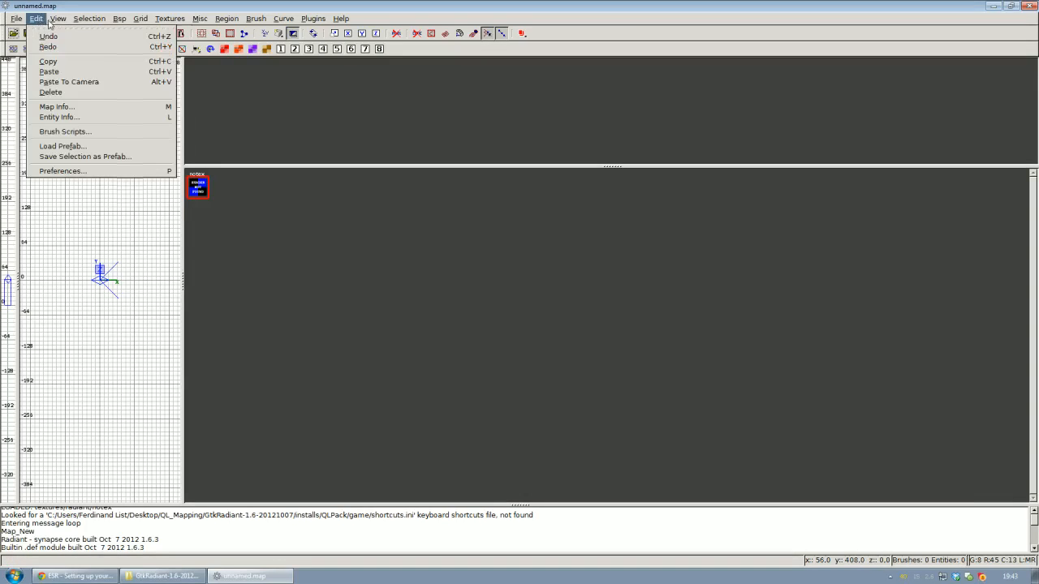
mouse_move(95, 146)
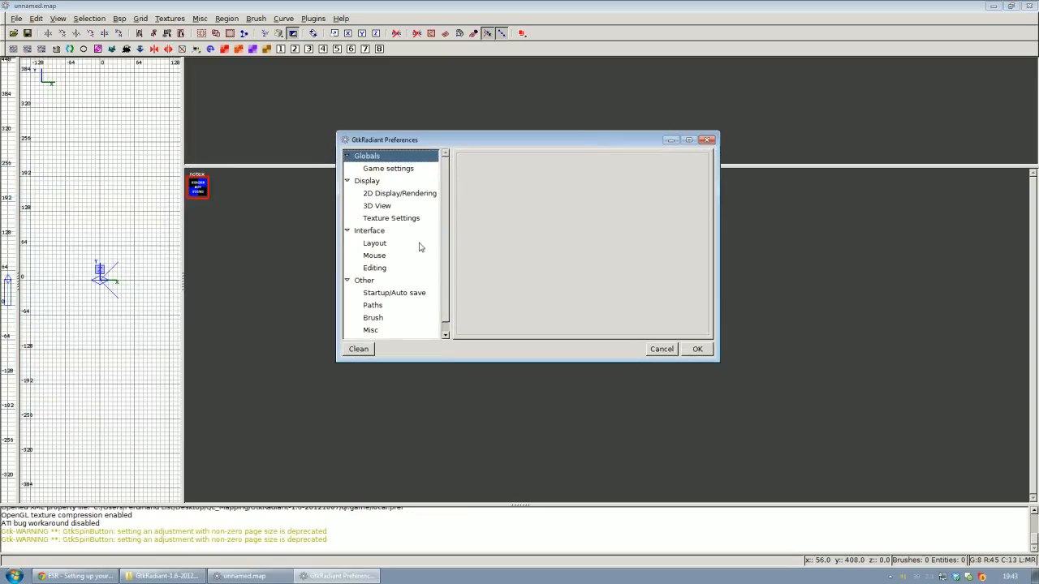
left_click(373, 244)
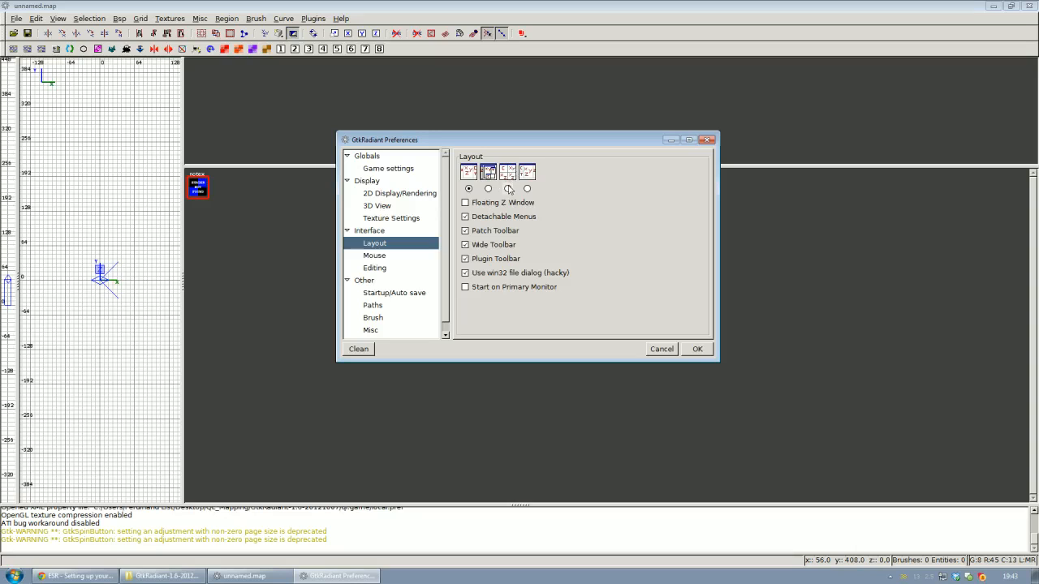
left_click(507, 189)
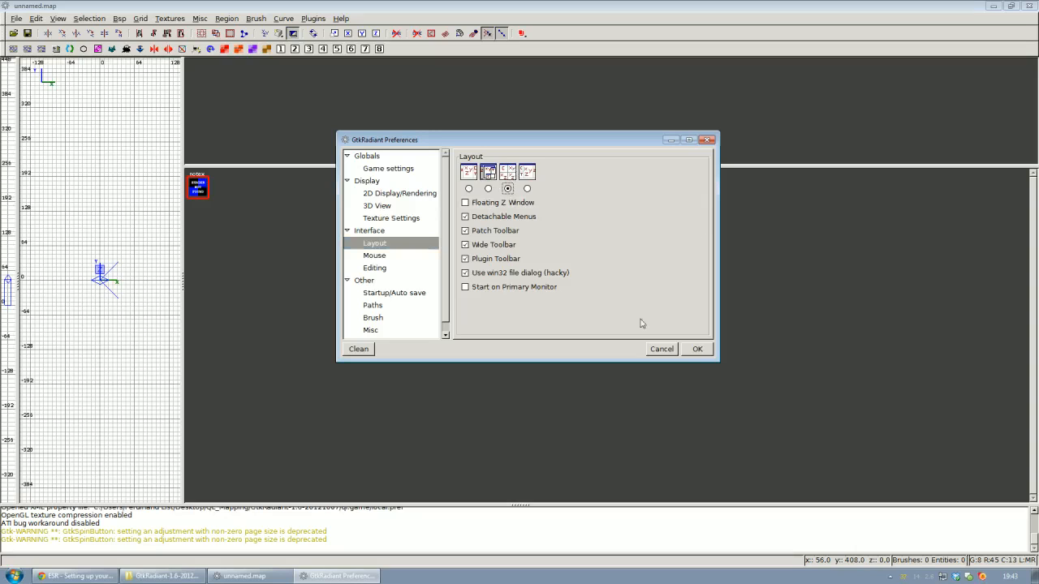
left_click(697, 348)
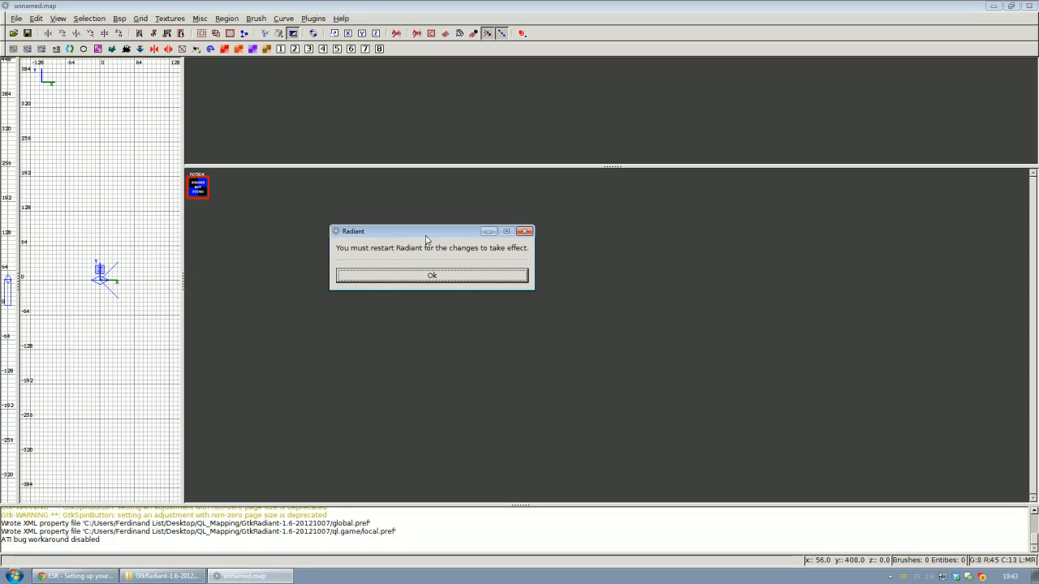
mouse_move(445, 263)
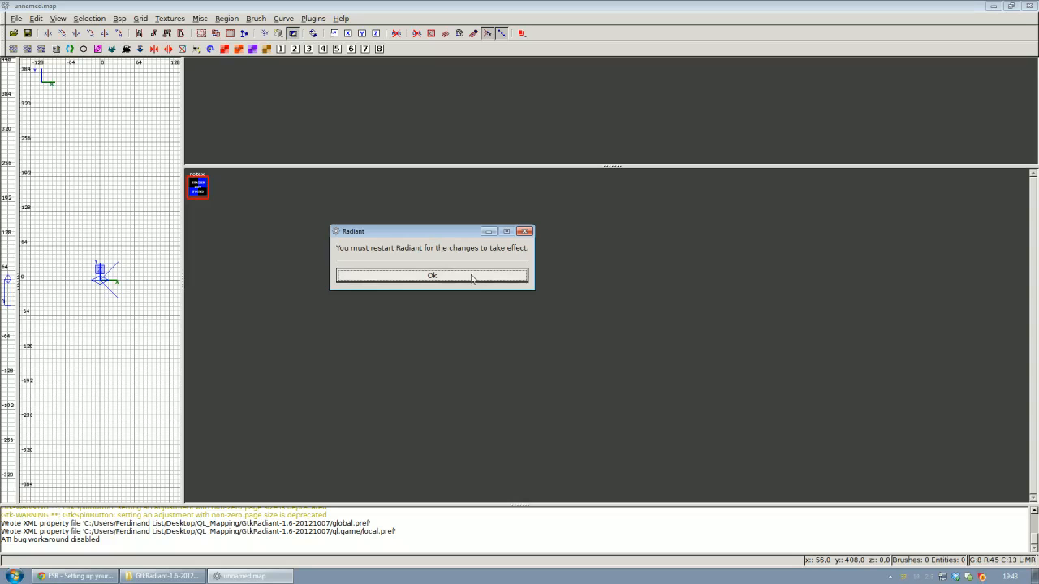
Acknowledge the restart notice and relaunch radiant.exe on a new unnamed map.
left_click(432, 276)
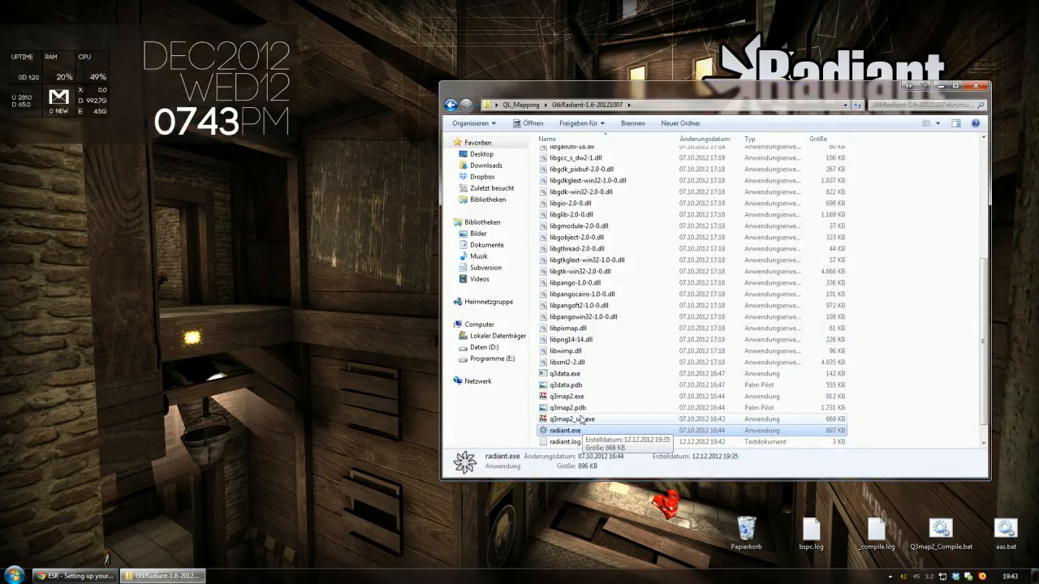
double_click(565, 430)
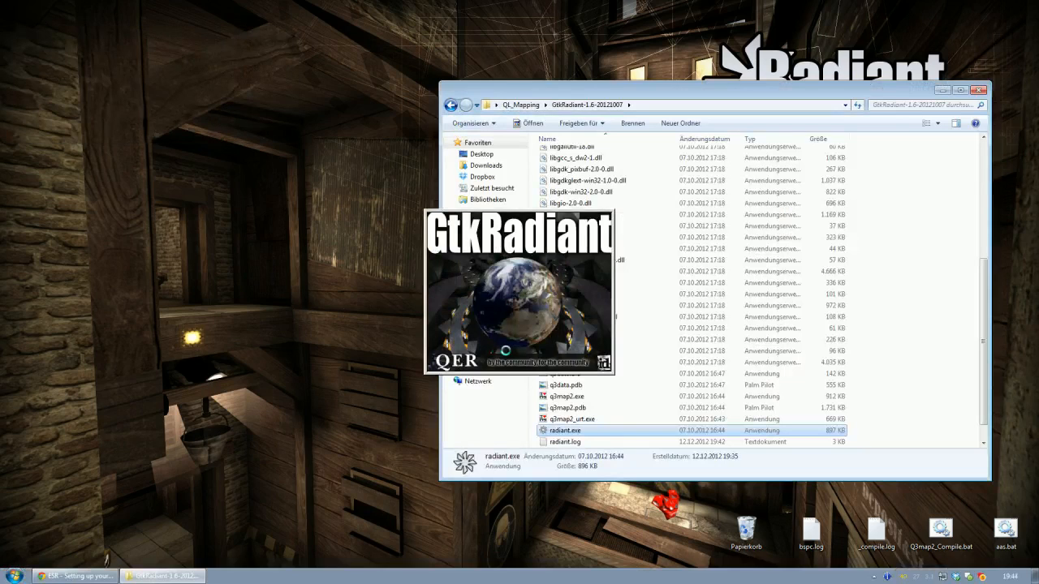
double_click(565, 430)
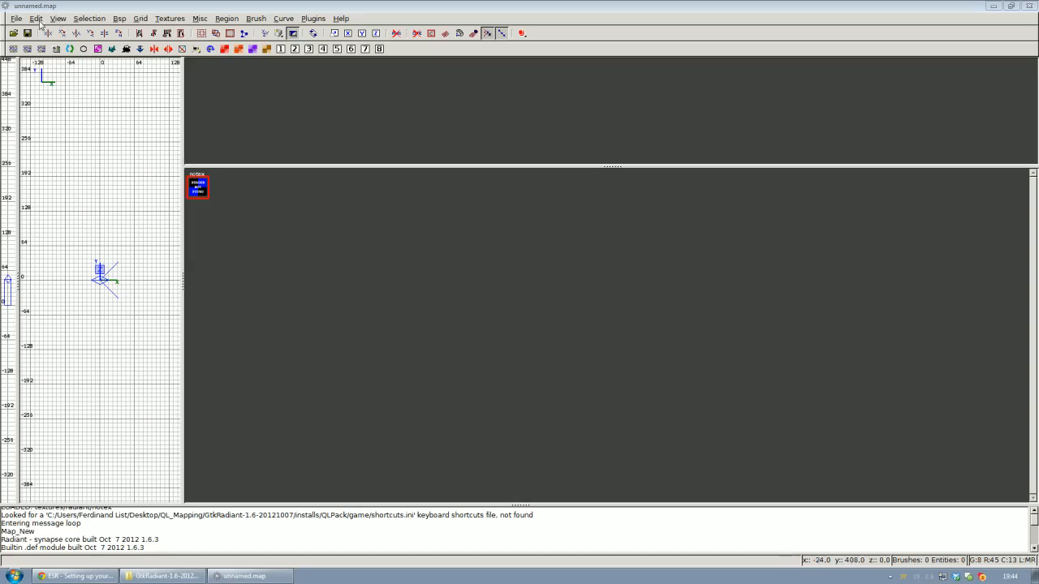
In the layout preferences, choose the four-viewport layout and confirm.
left_click(36, 17)
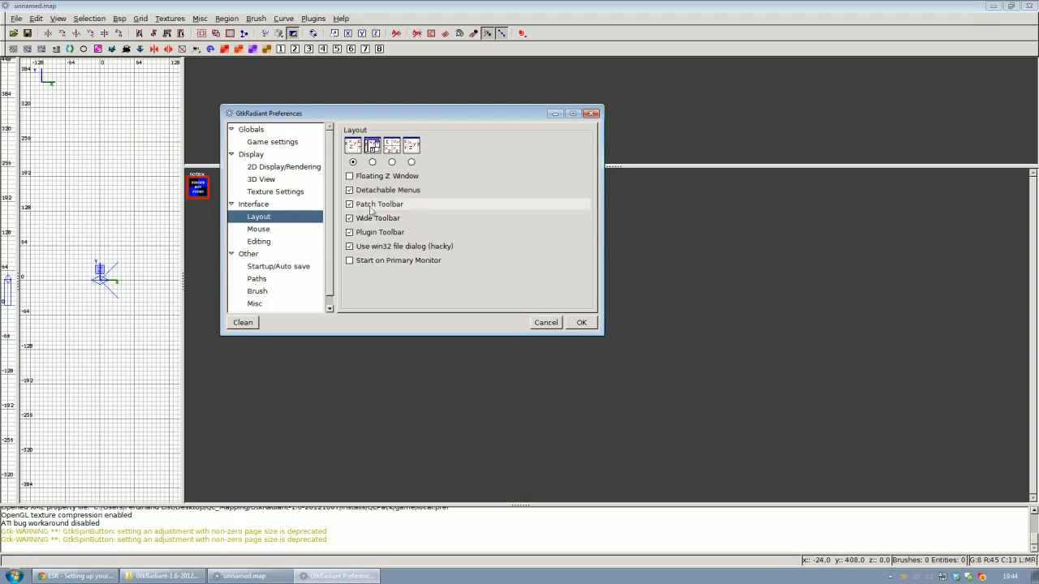
left_click(393, 162)
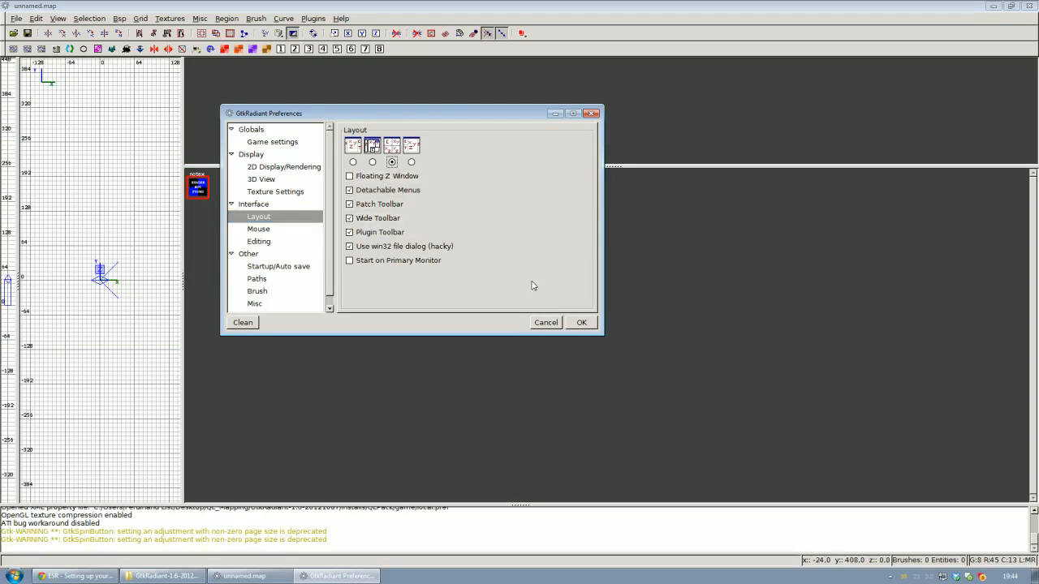
left_click(581, 321)
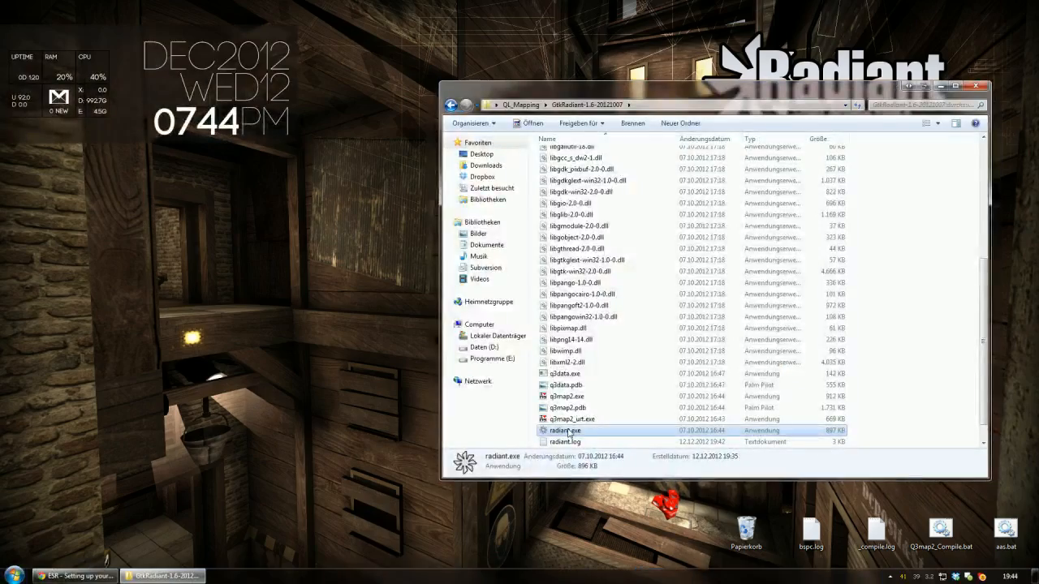
Relaunch radiant.exe so the four-viewport layout takes effect.
double_click(565, 430)
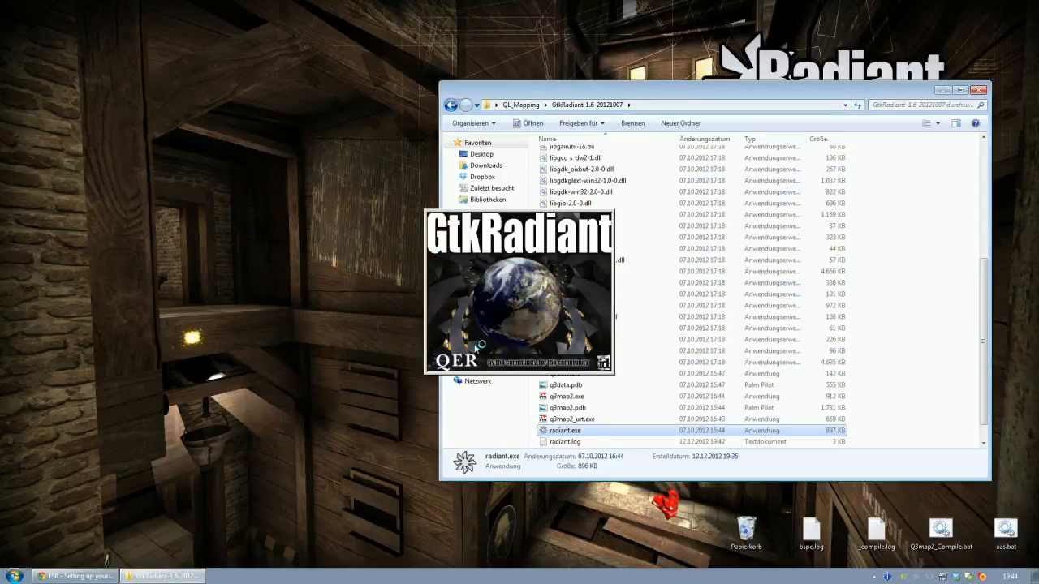
double_click(565, 431)
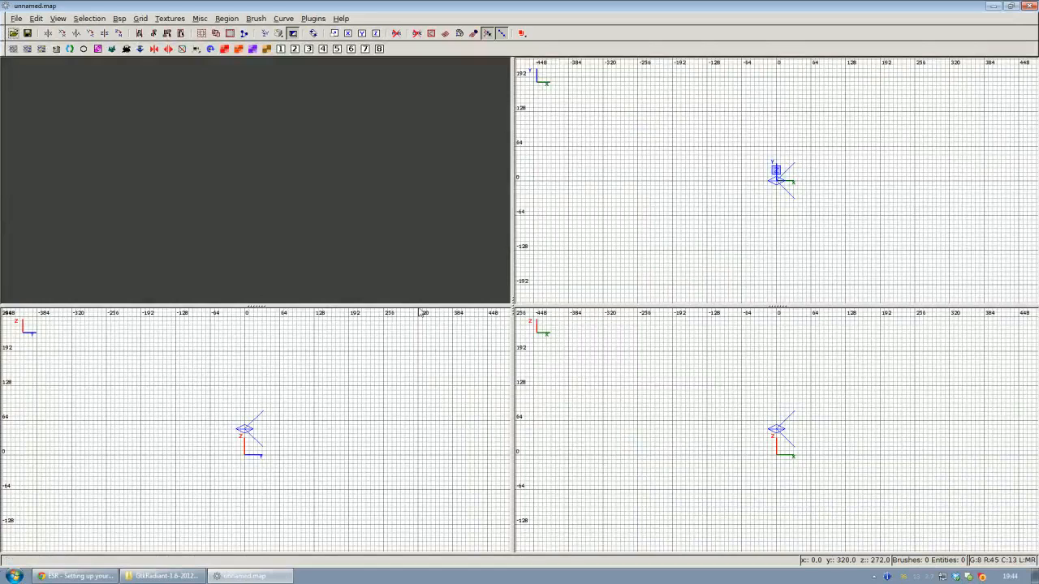
mouse_move(422, 277)
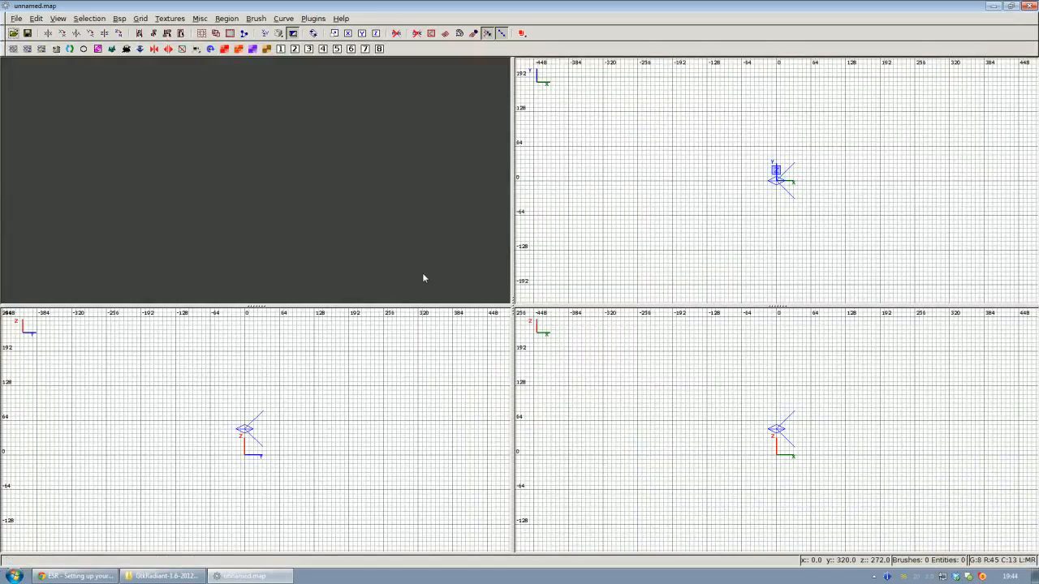
mouse_move(776, 149)
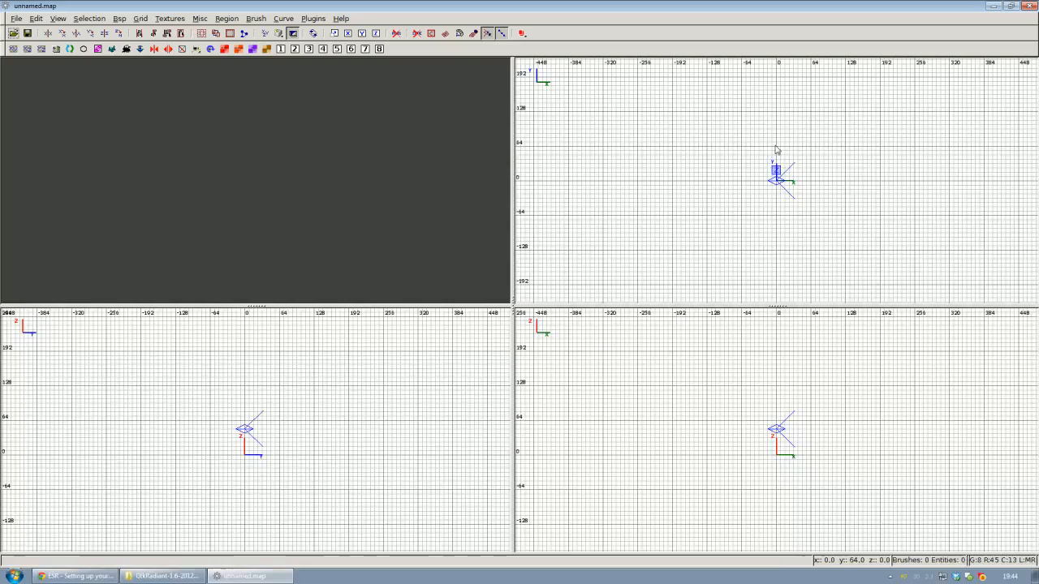
mouse_move(771, 156)
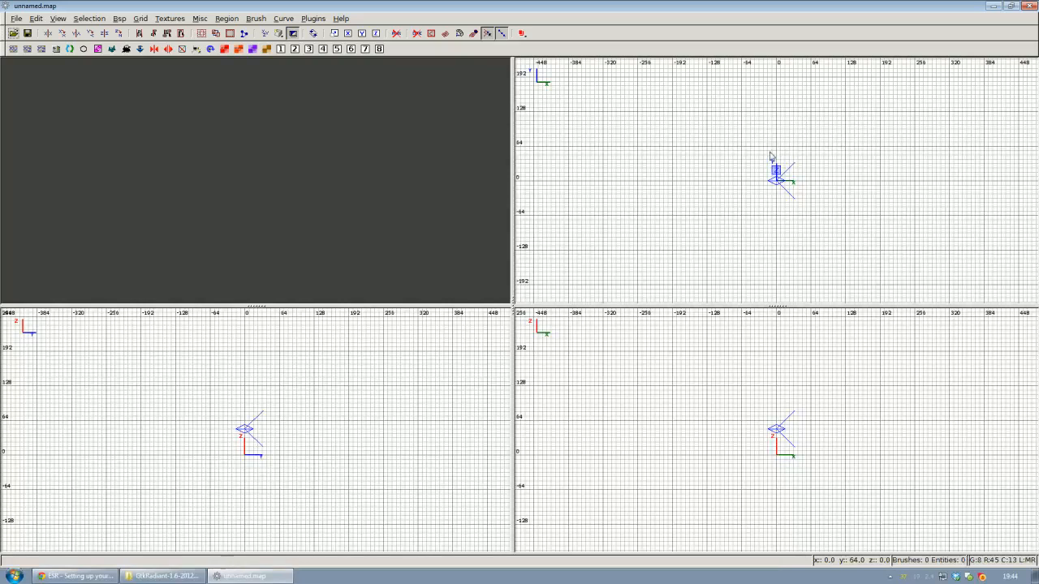
mouse_move(750, 173)
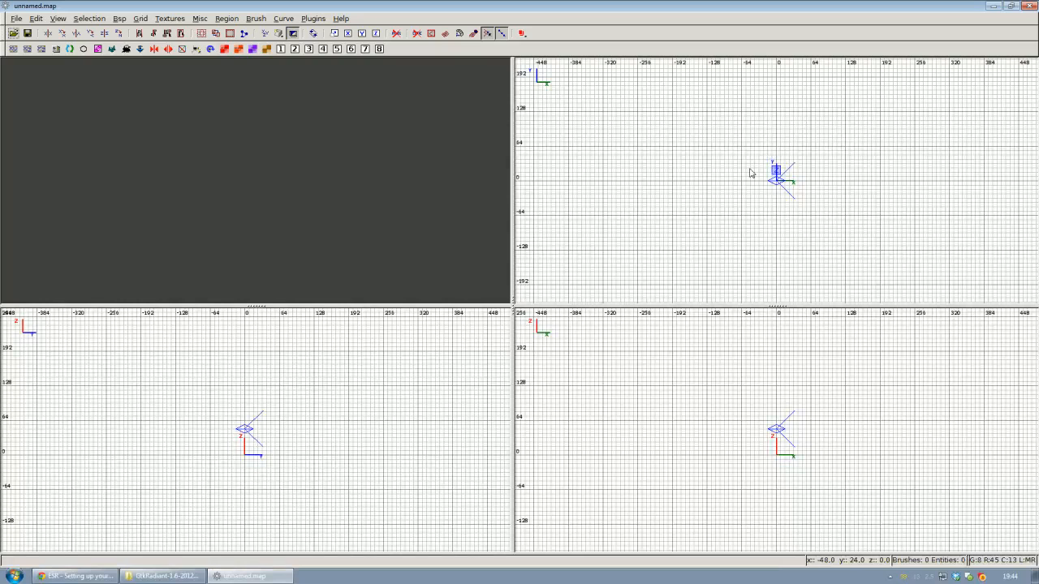
mouse_move(711, 129)
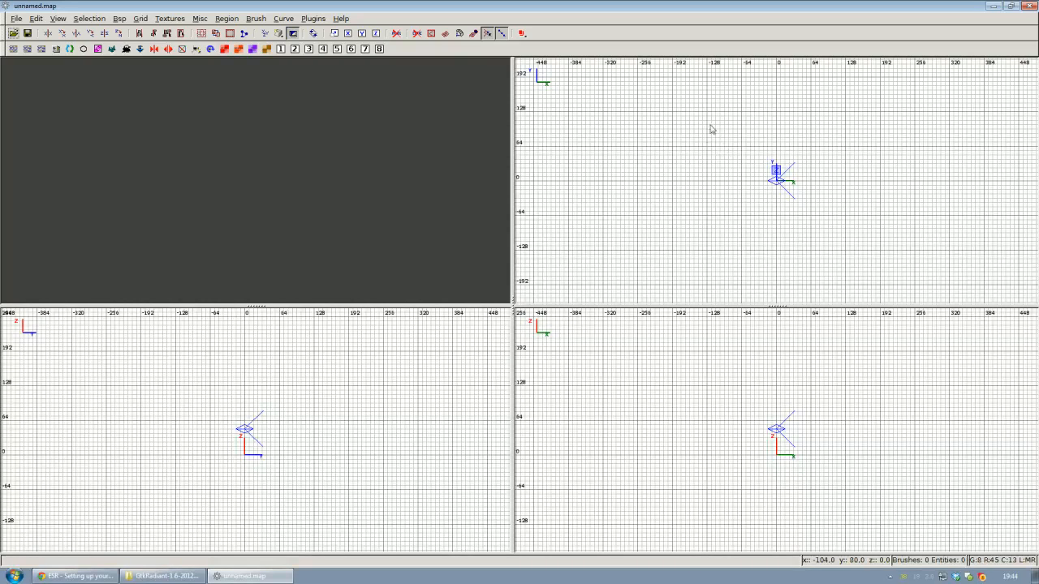
Drag a square brush around the origin in the top 2D view.
left_click_drag(711, 113, 848, 247)
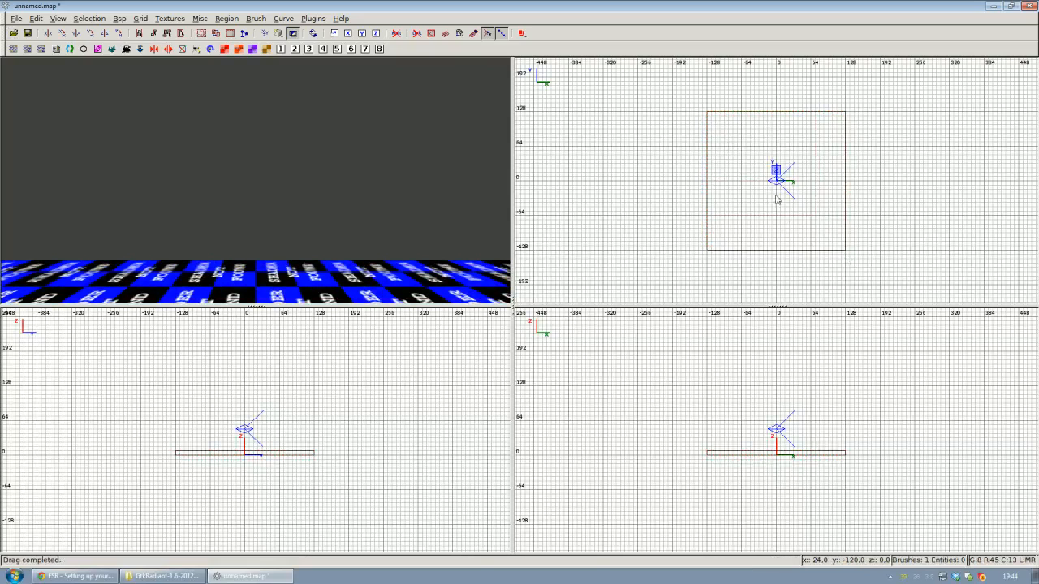
mouse_move(802, 247)
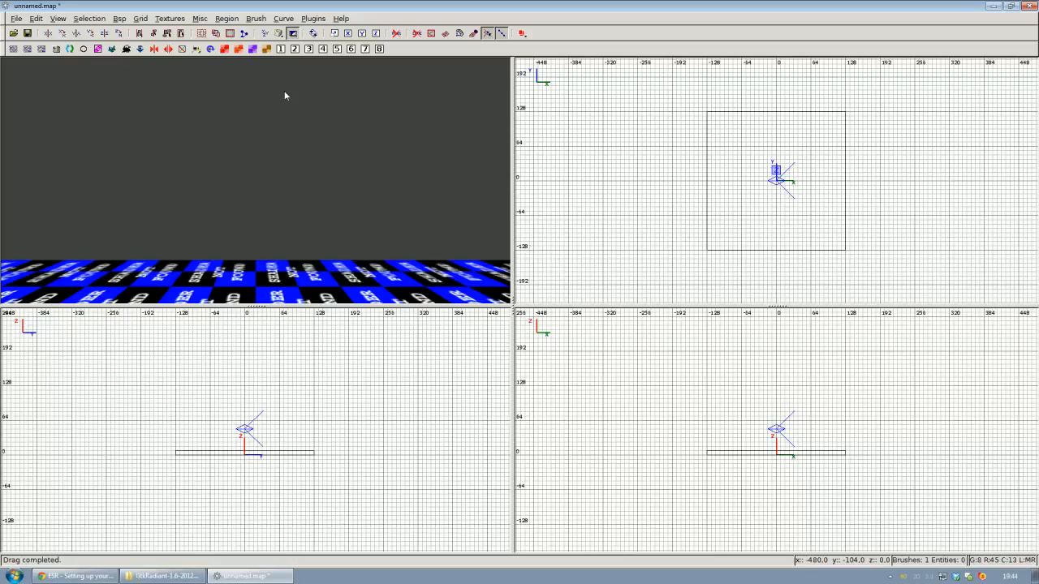
Apply the Maya/Max/Lightwave Emulation color theme from Misc > Colors > Themes.
left_click(198, 18)
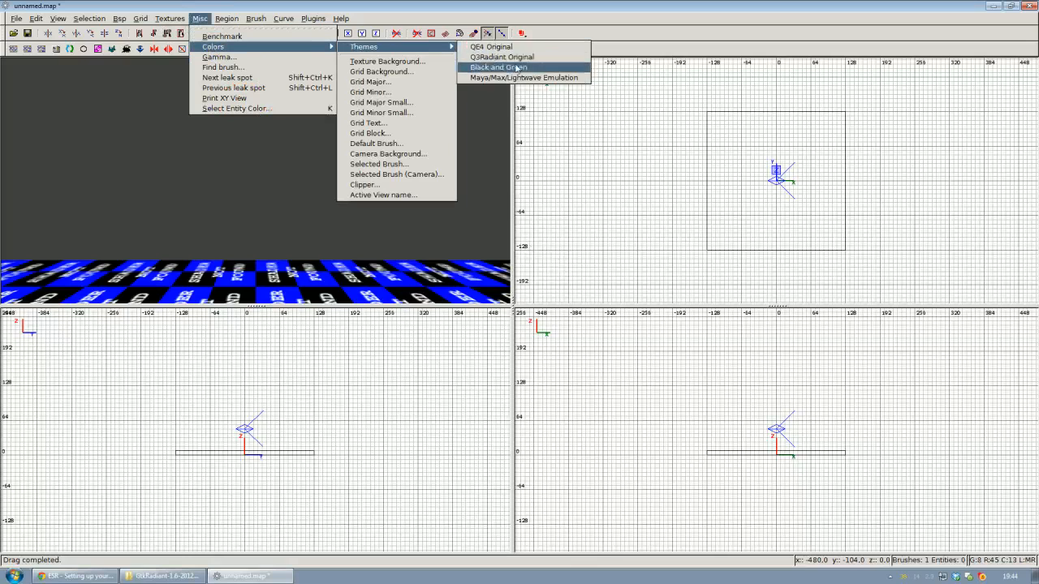
mouse_move(526, 78)
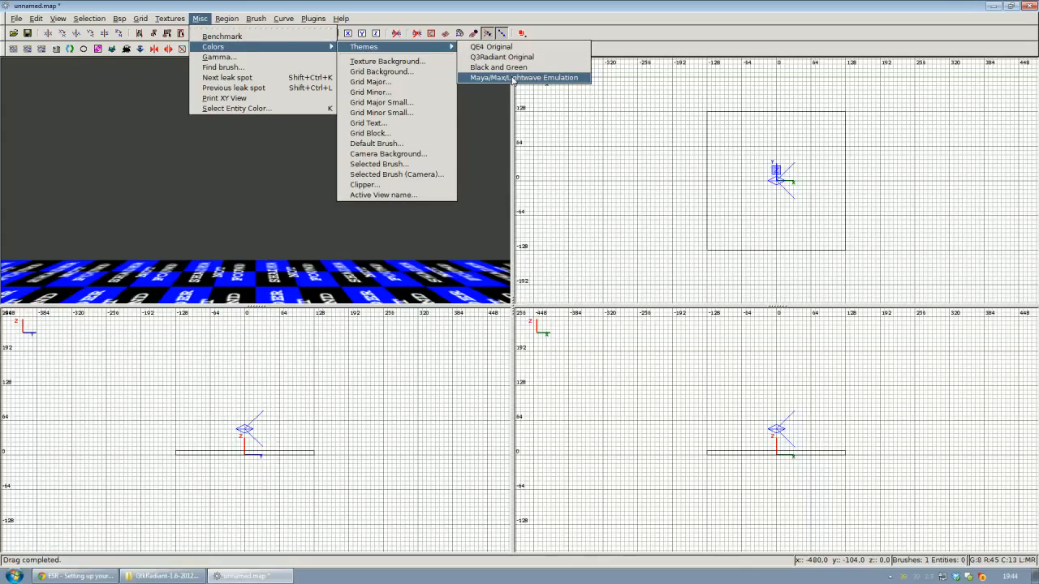
left_click(525, 78)
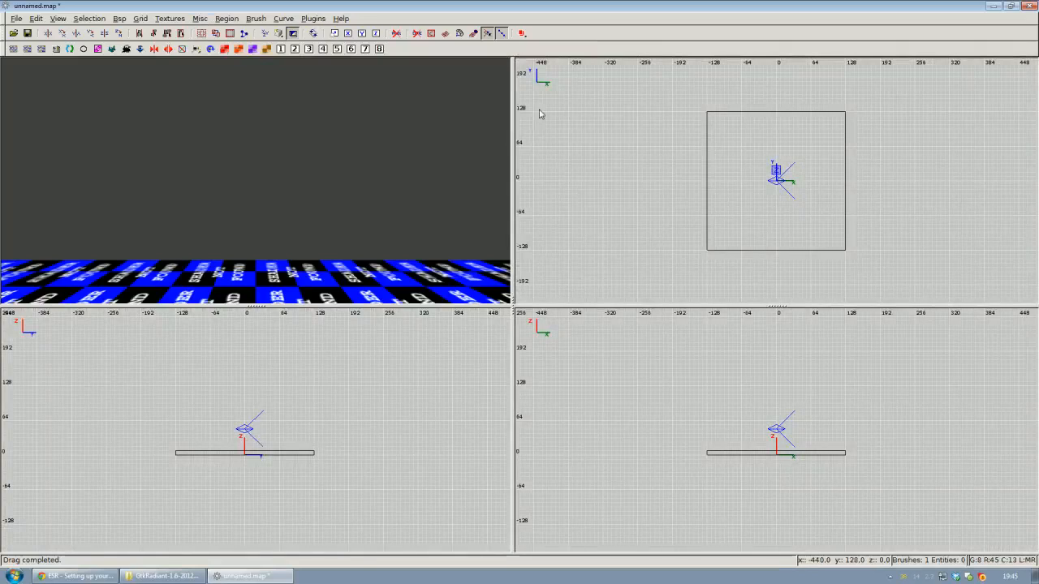
mouse_move(716, 228)
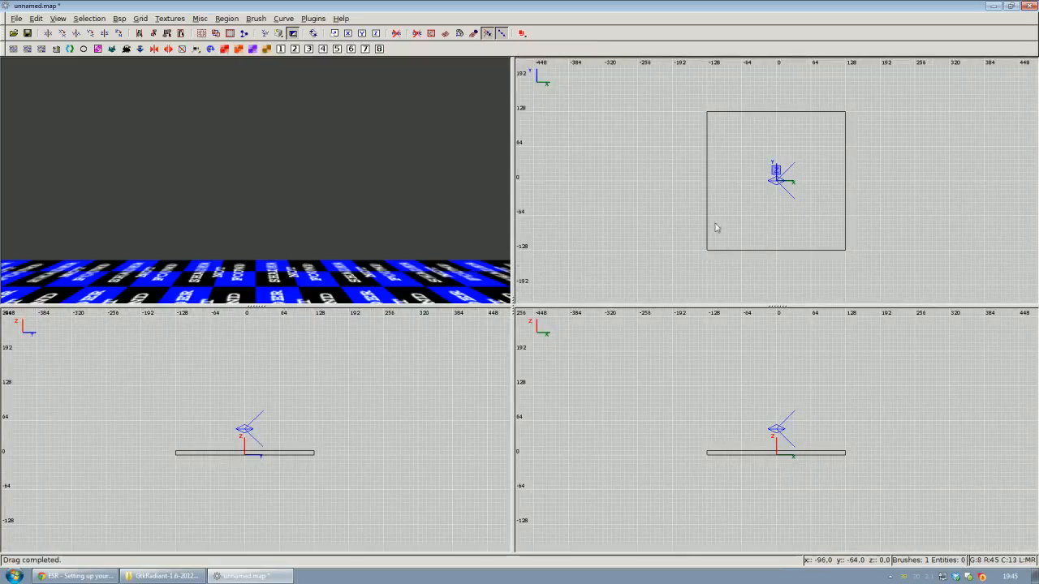
mouse_move(748, 118)
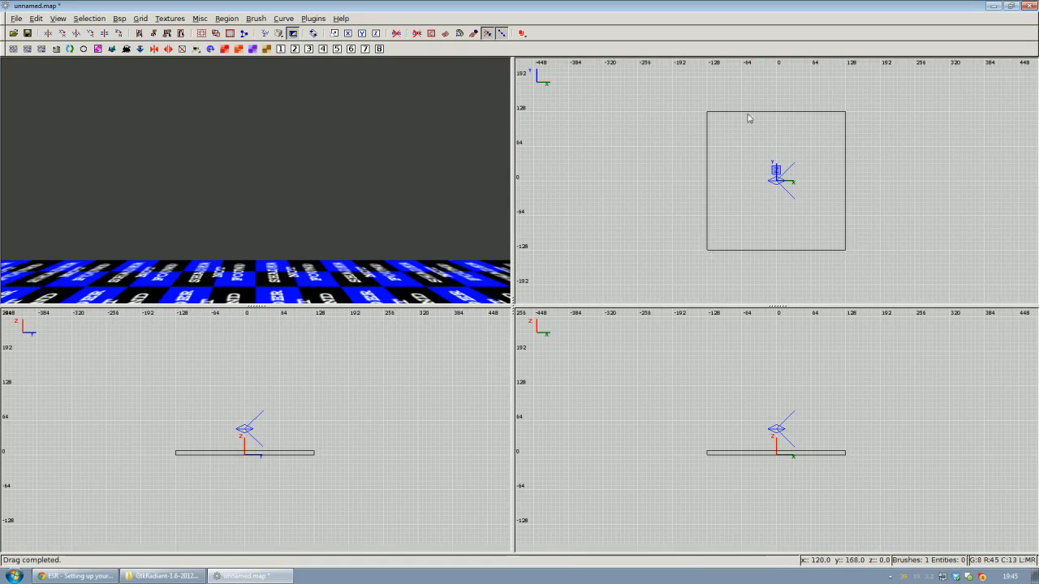
mouse_move(495, 317)
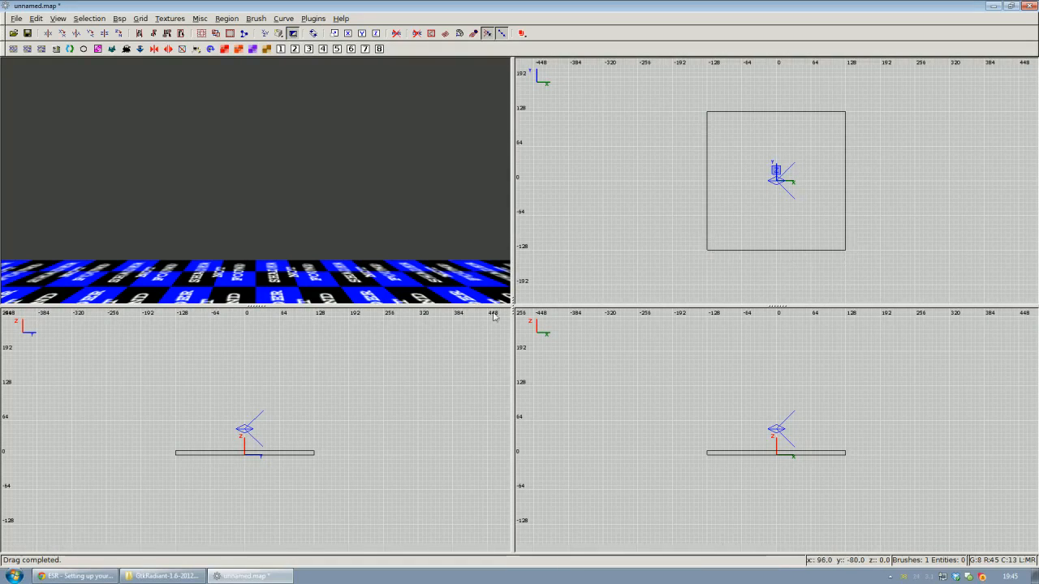
mouse_move(545, 285)
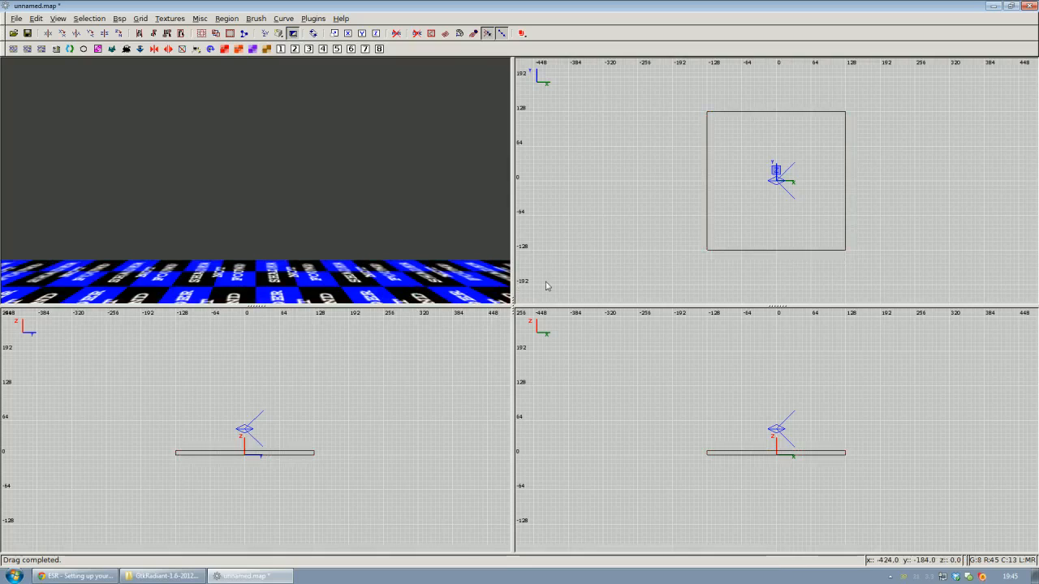